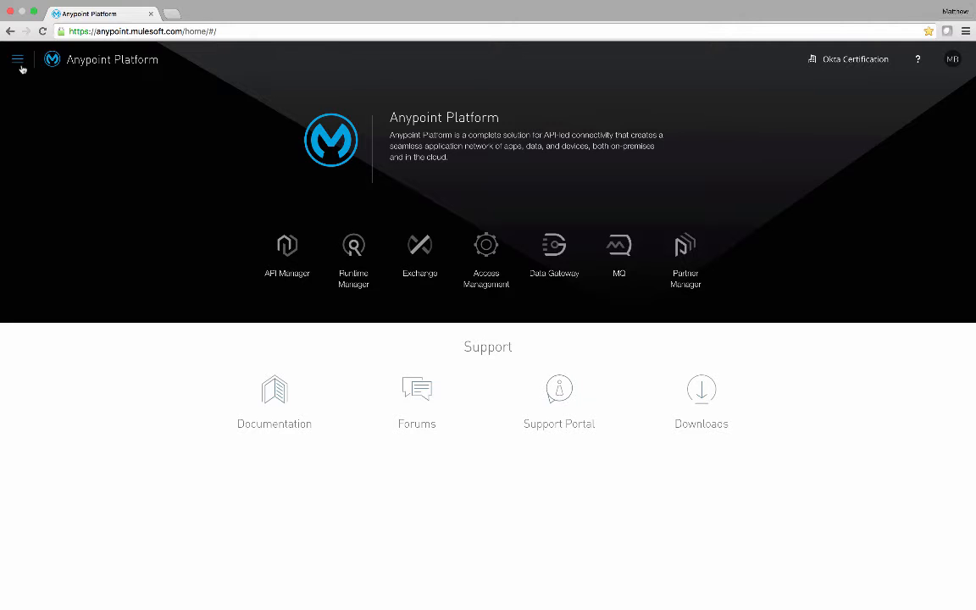
Navigate via API Manager to the Policies view of Product API version 1.0
click(17, 59)
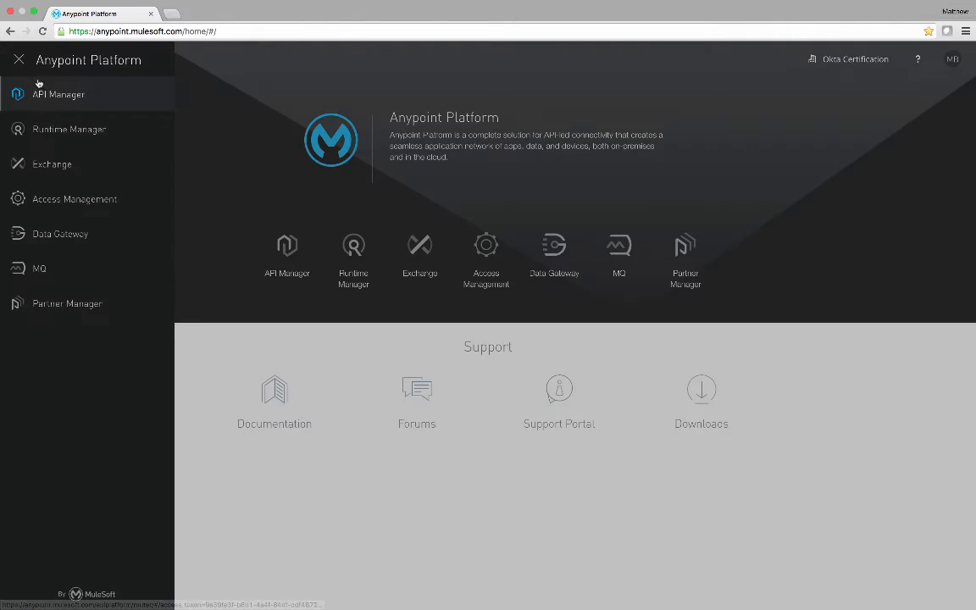
click(57, 95)
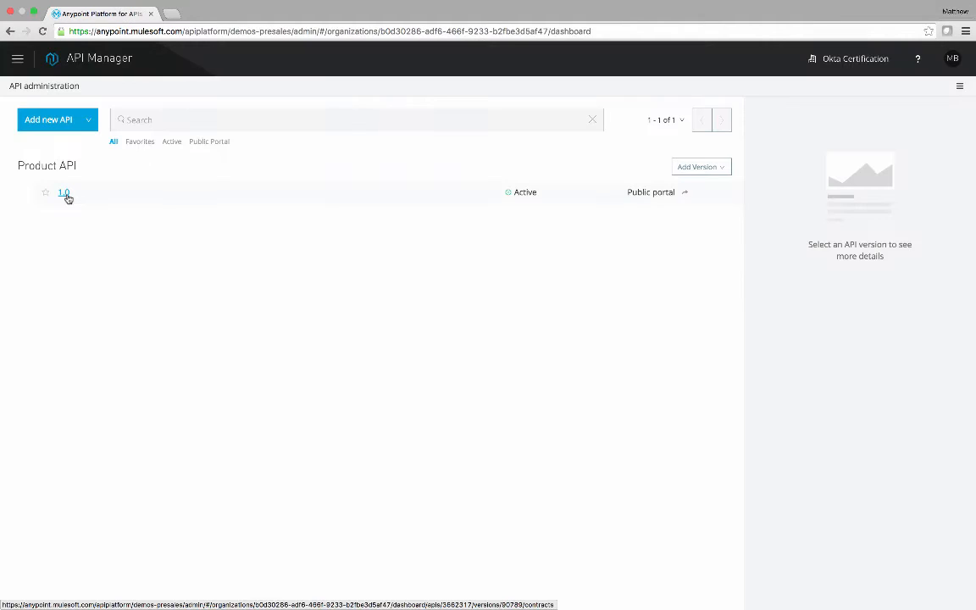
click(65, 193)
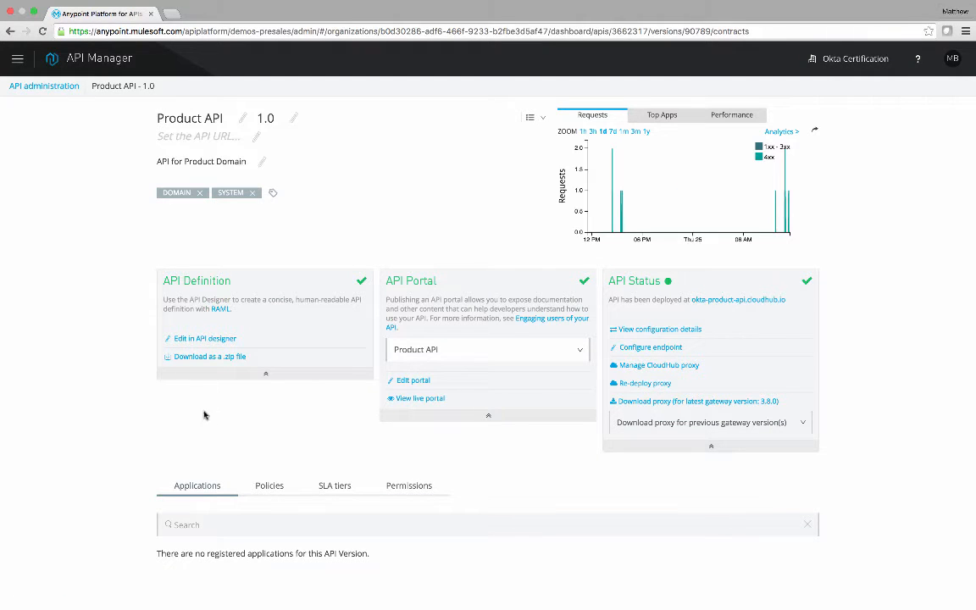
mouse_move(269, 484)
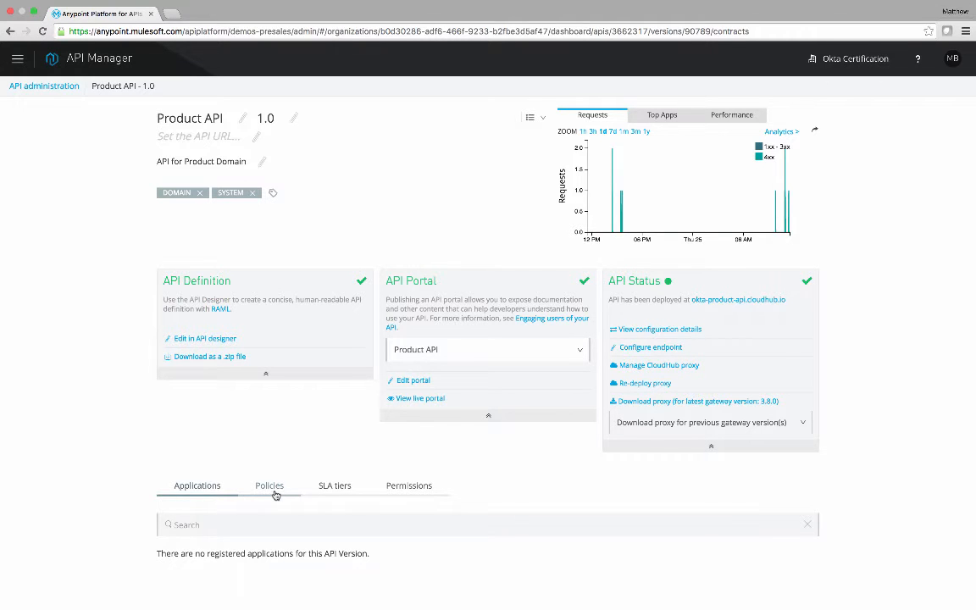
click(269, 485)
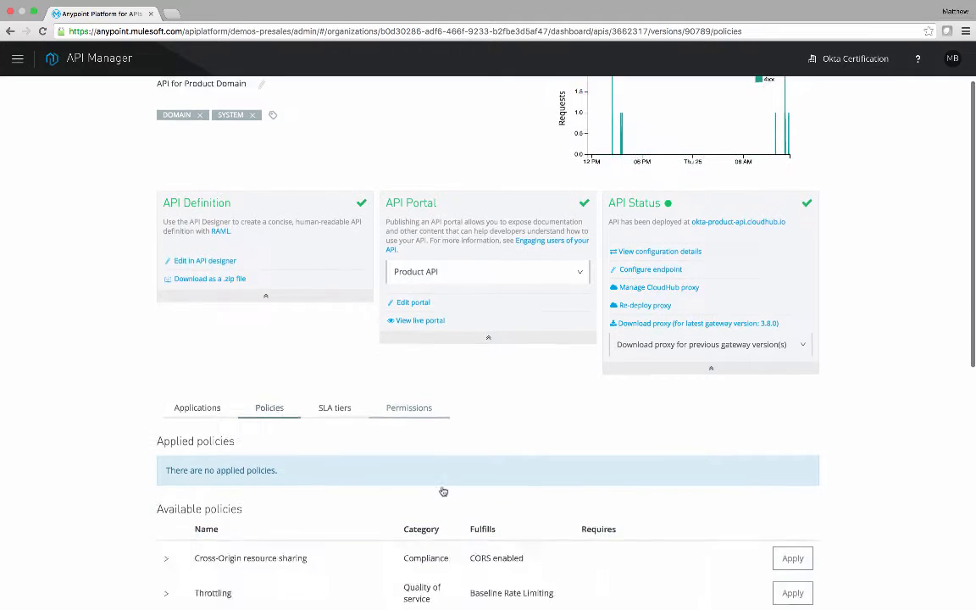
Scroll through the Available policies list to review what can be applied
scroll(down, 3)
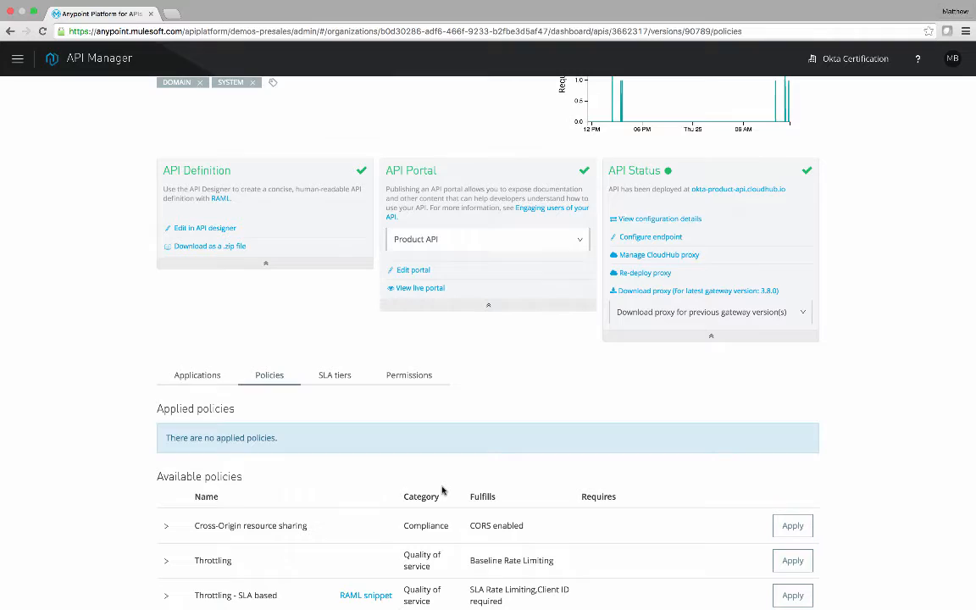
scroll(down, 3)
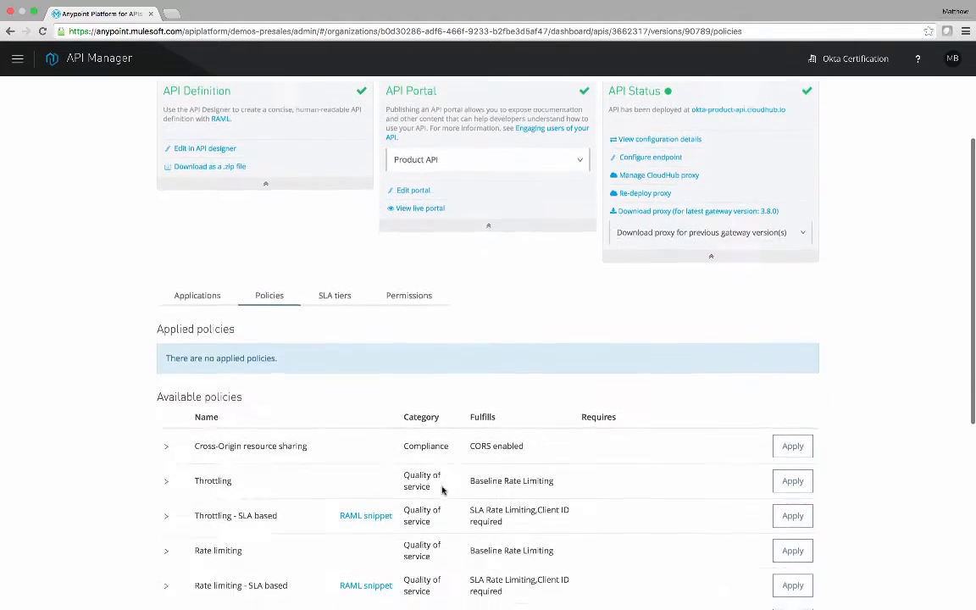
scroll(down, 3)
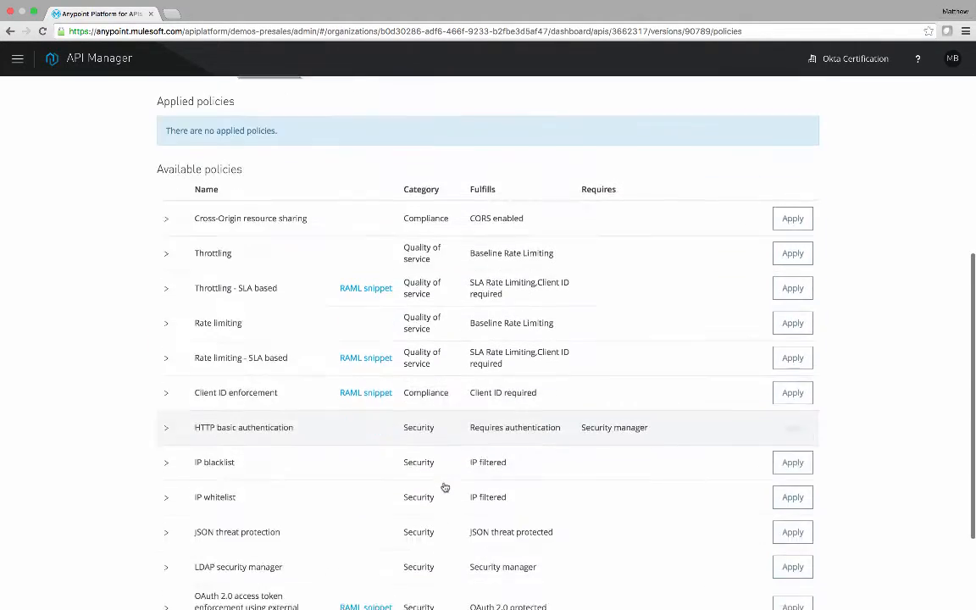
scroll(down, 3)
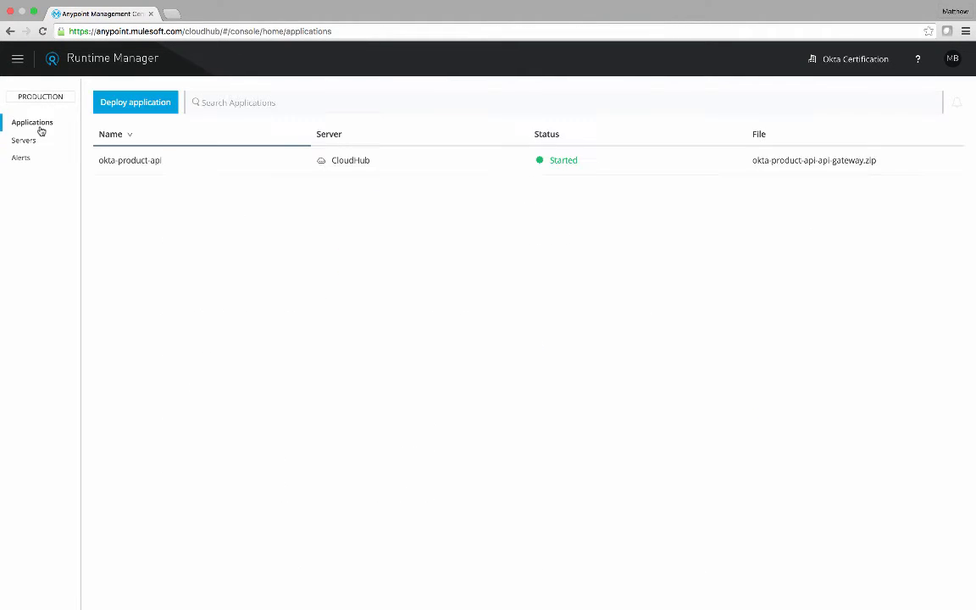
From Runtime Manager's Applications list, open the okta-product-api application's settings
click(129, 159)
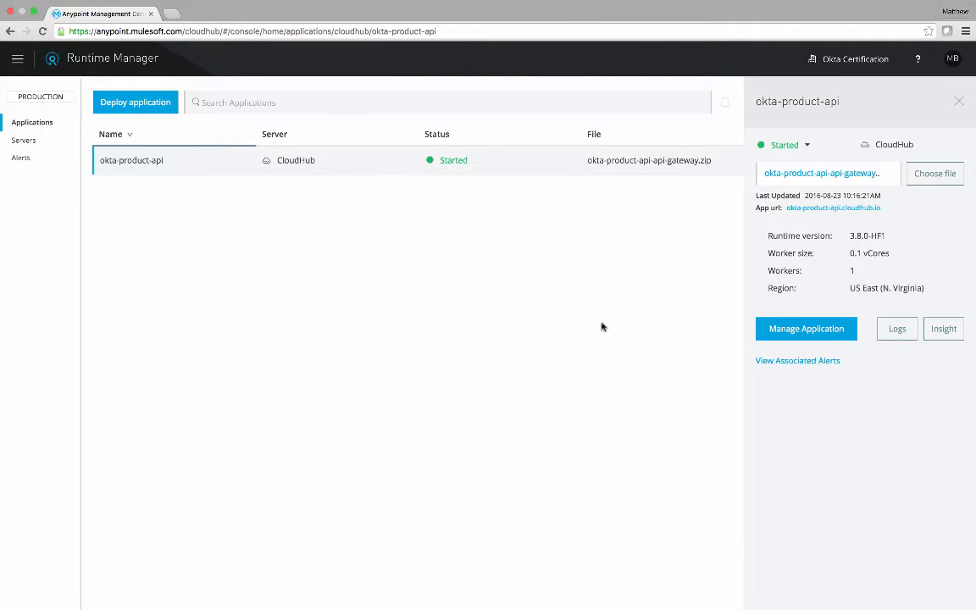
click(807, 329)
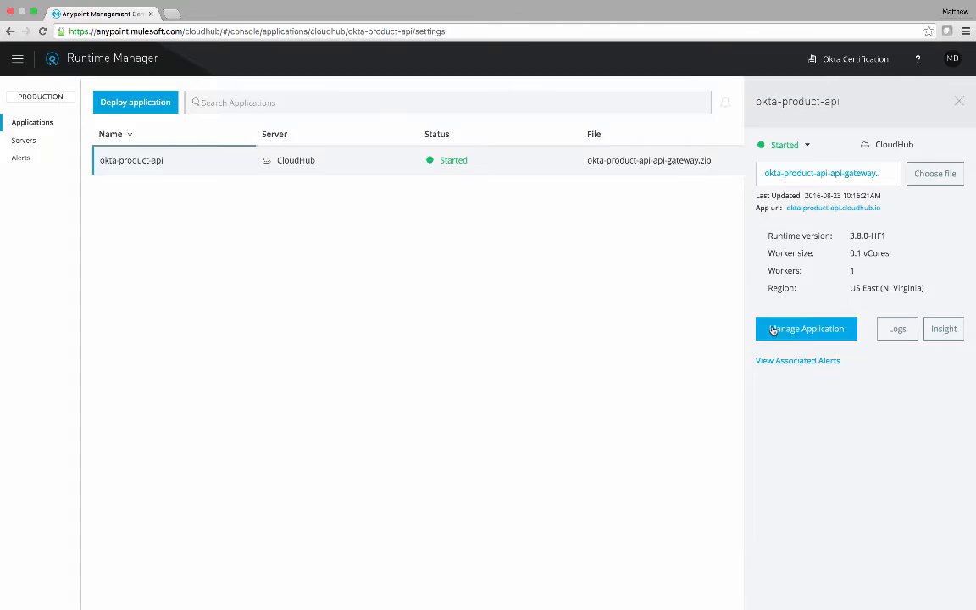
click(807, 329)
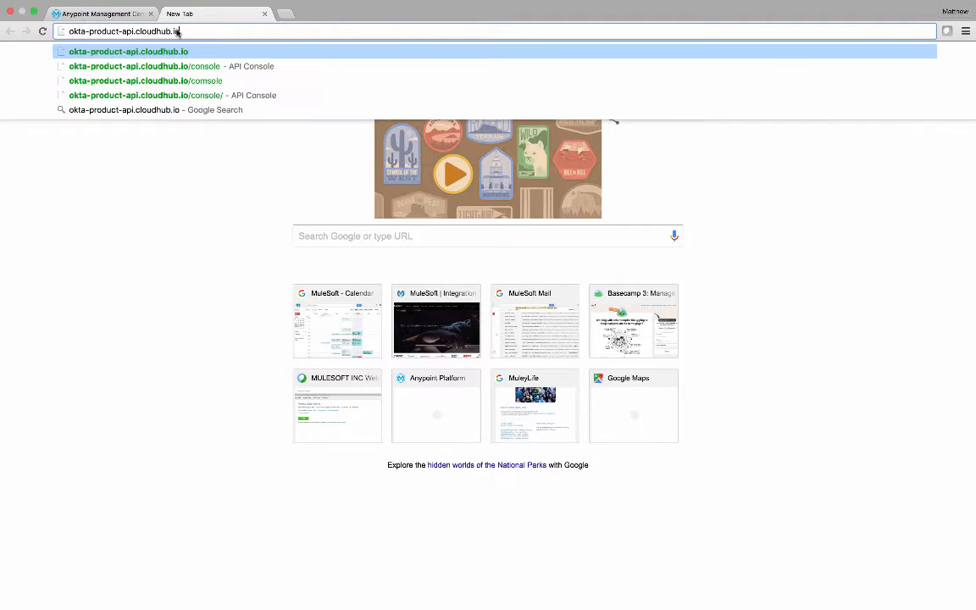
Load okta-product-api.cloudhub.io/console and send GET /product, getting a 200 response with product JSON
text(/console/)
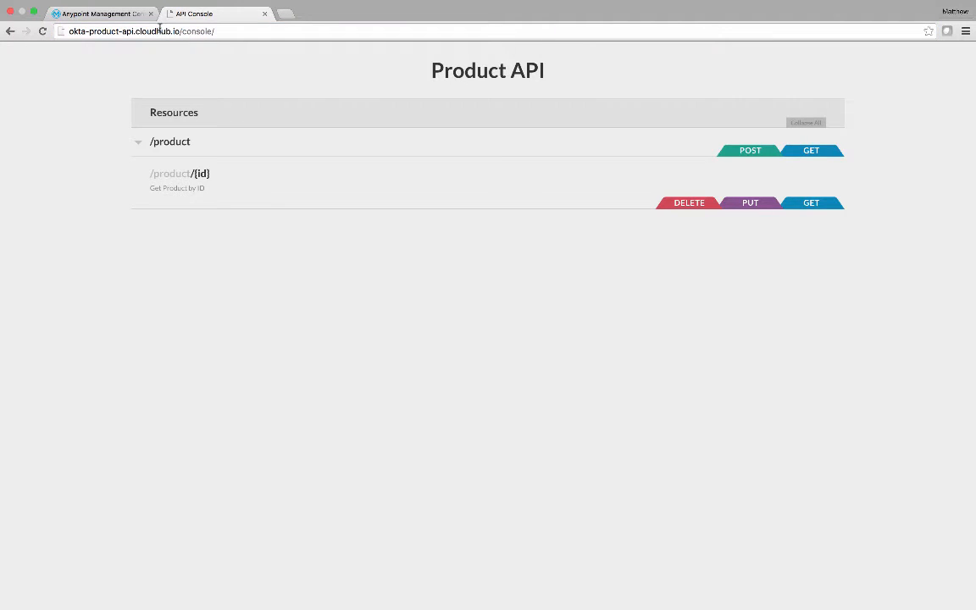
mouse_move(624, 143)
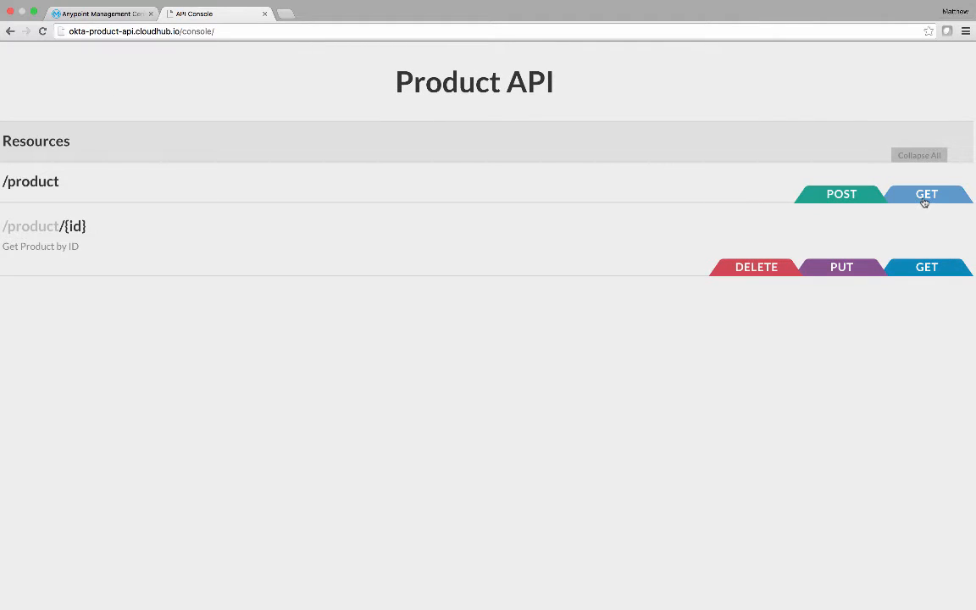
click(925, 193)
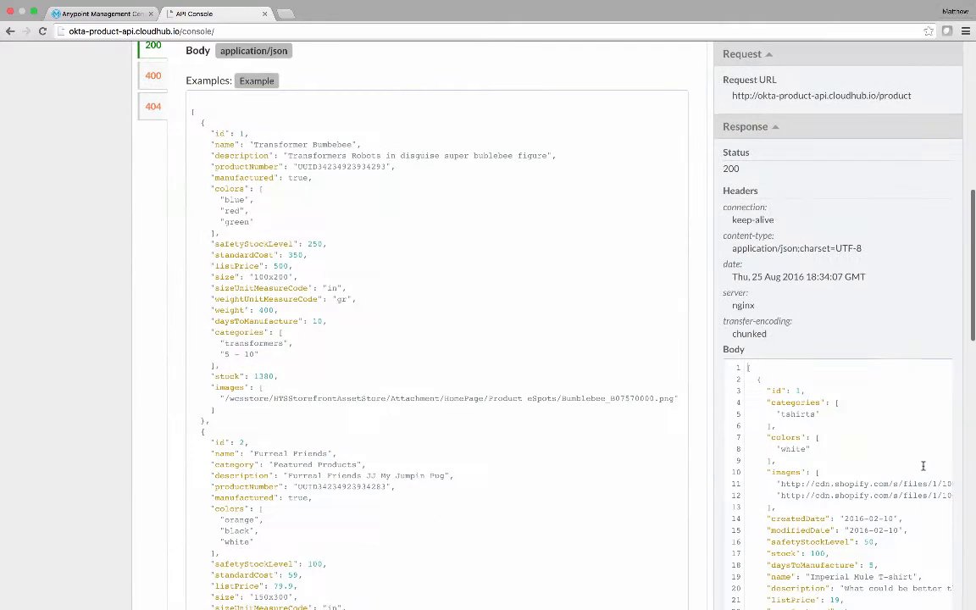
mouse_move(878, 458)
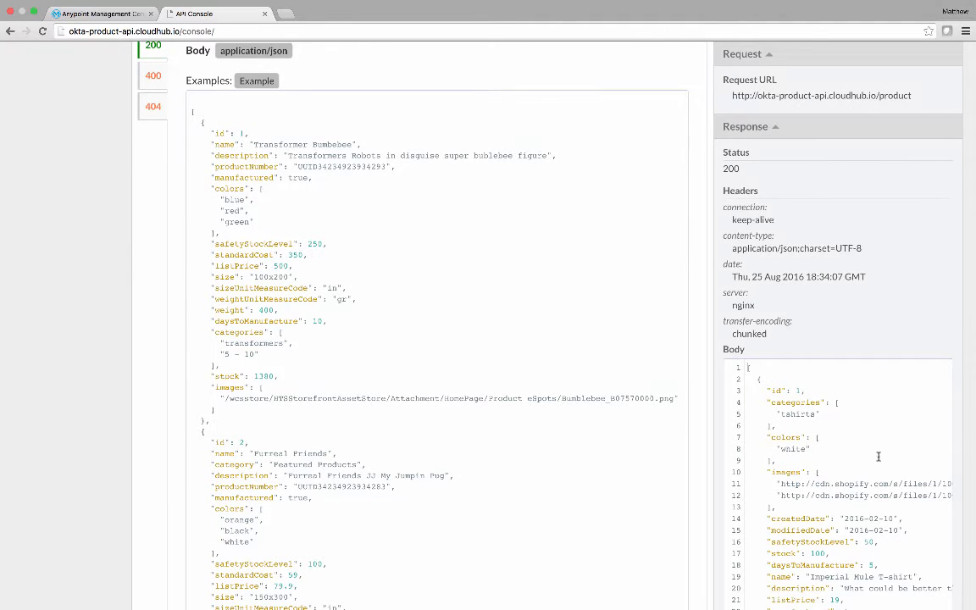
double_click(796, 413)
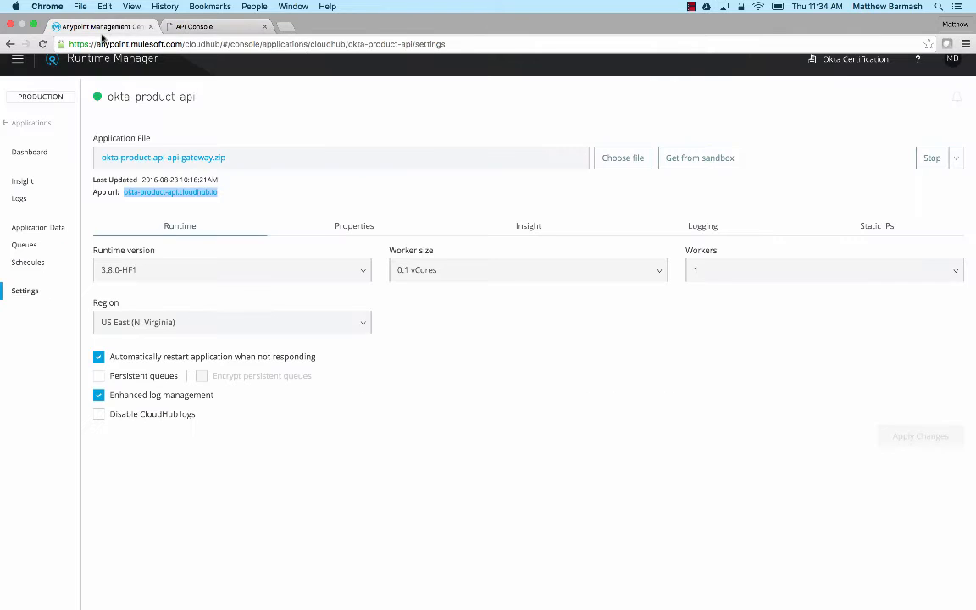
Return through API Manager to the Policies view of Product API 1.0
click(16, 57)
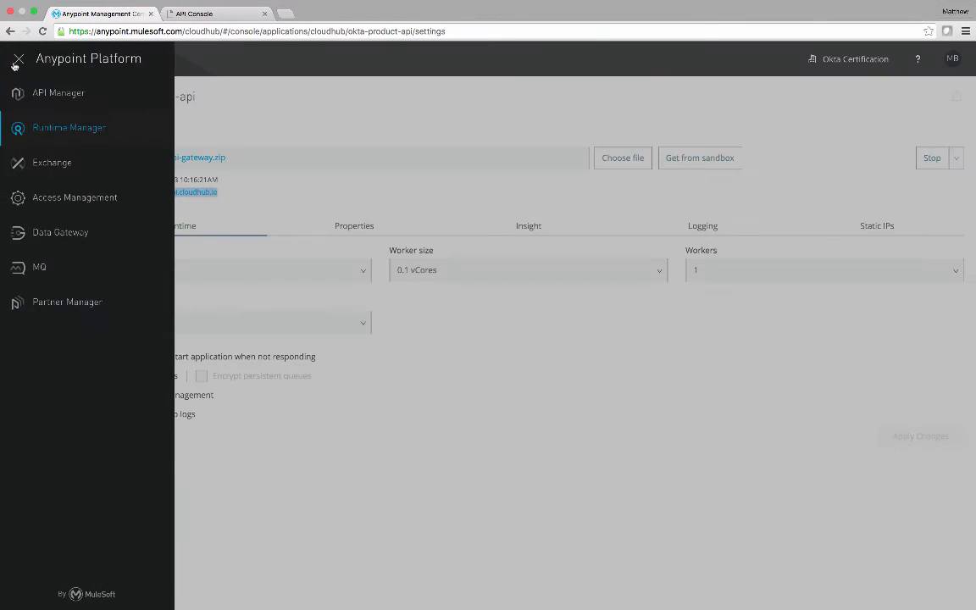
click(58, 91)
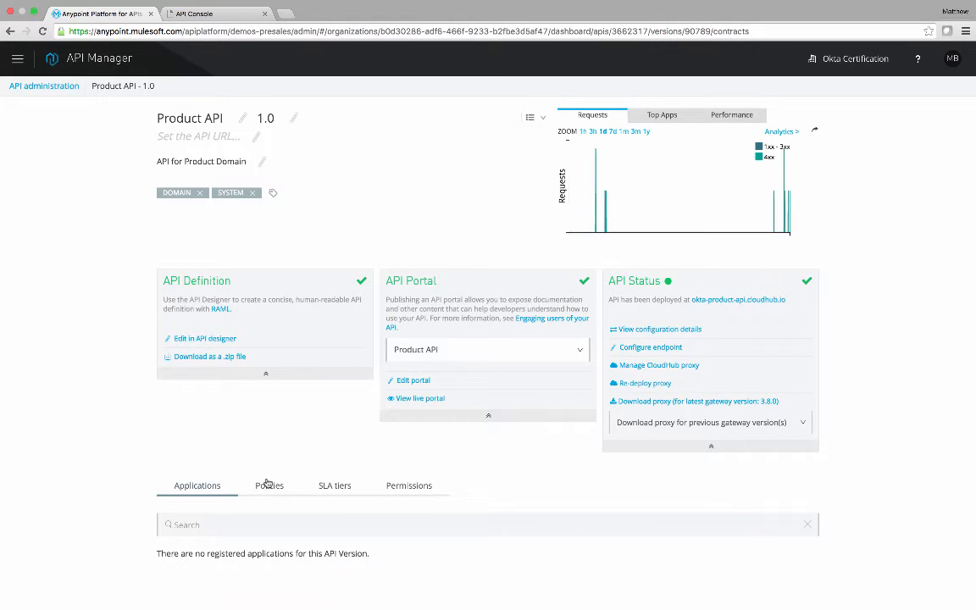
click(268, 485)
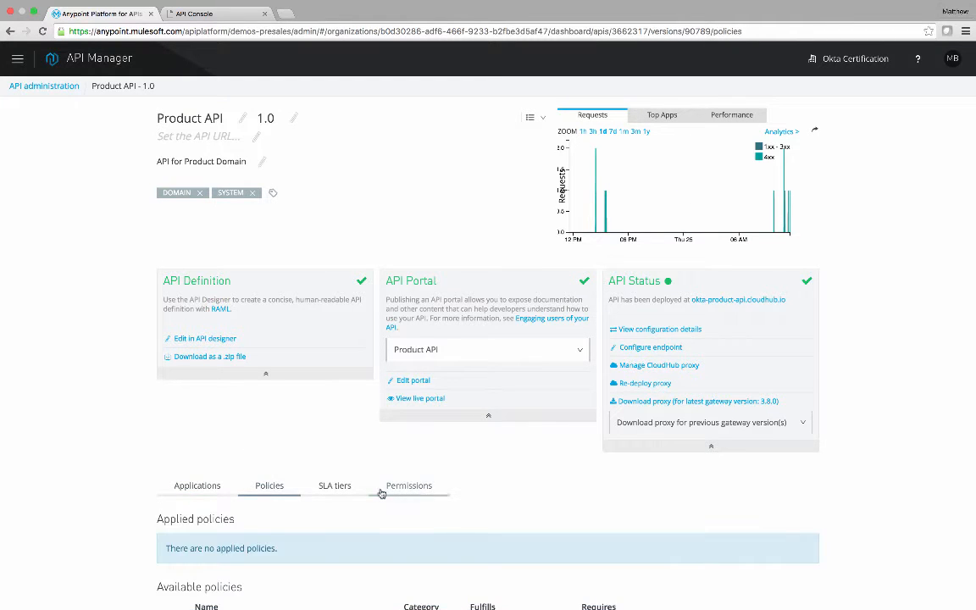
Choose Apply on the Okta OAuth2 Token Enforcement Policy from the available policies
scroll(down, 3)
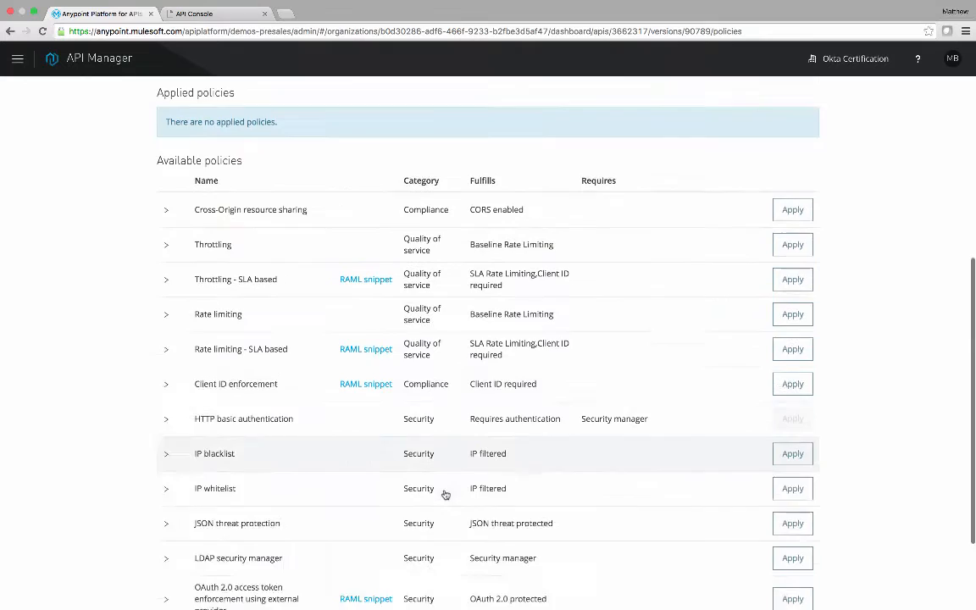
scroll(down, 3)
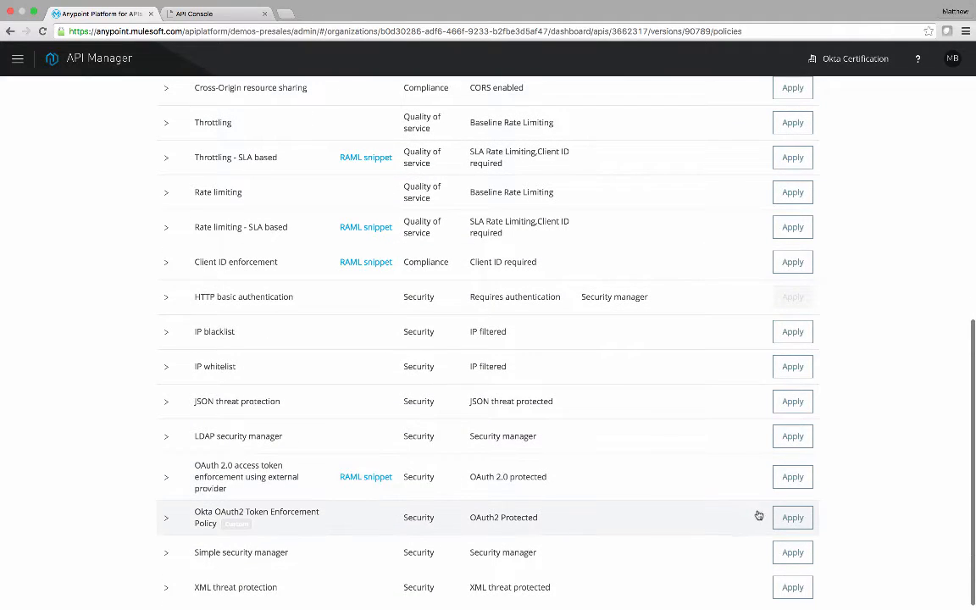
click(793, 518)
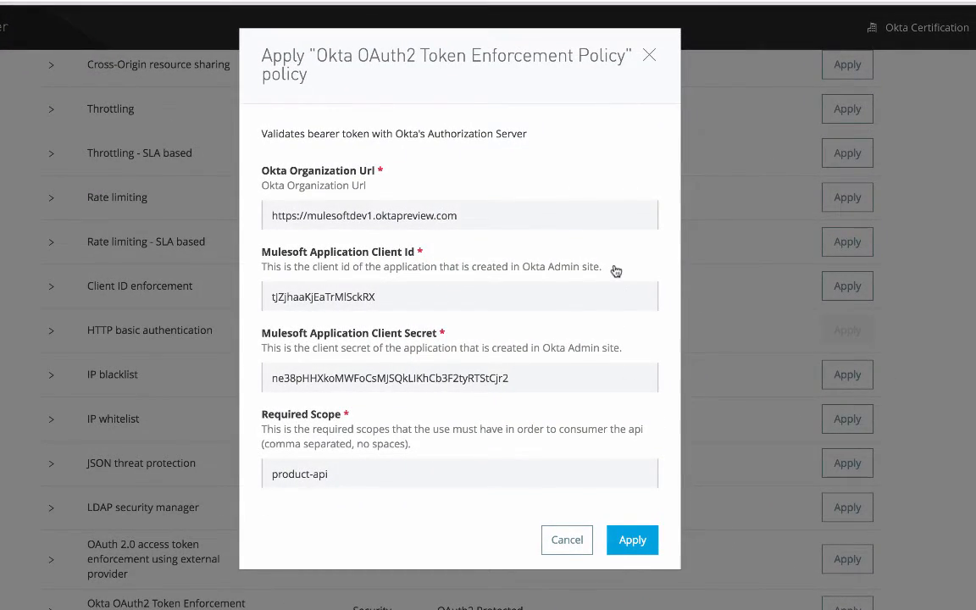
mouse_move(583, 223)
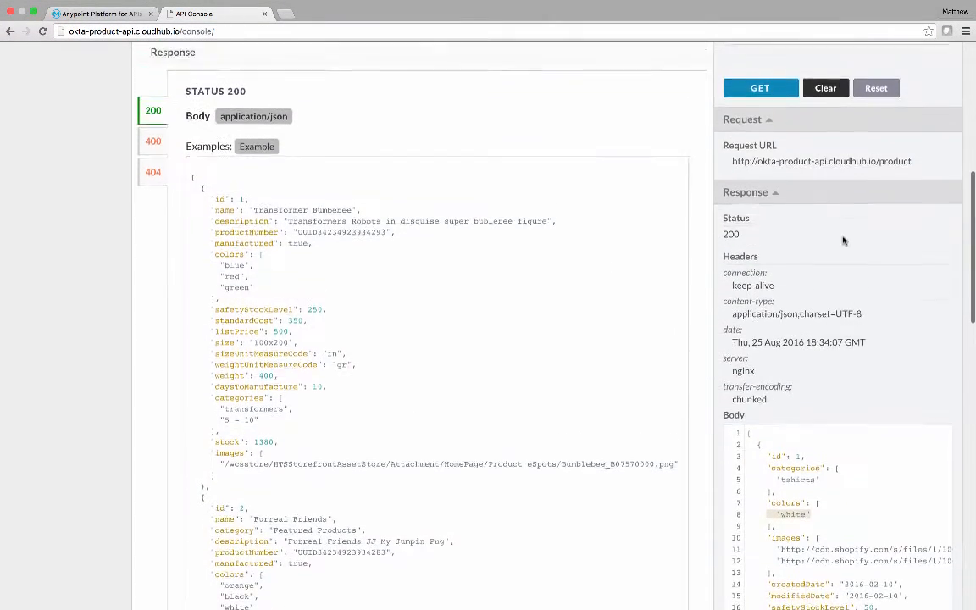
Review the earlier 200 product response and Try it panel before leaving the console
scroll(up, 3)
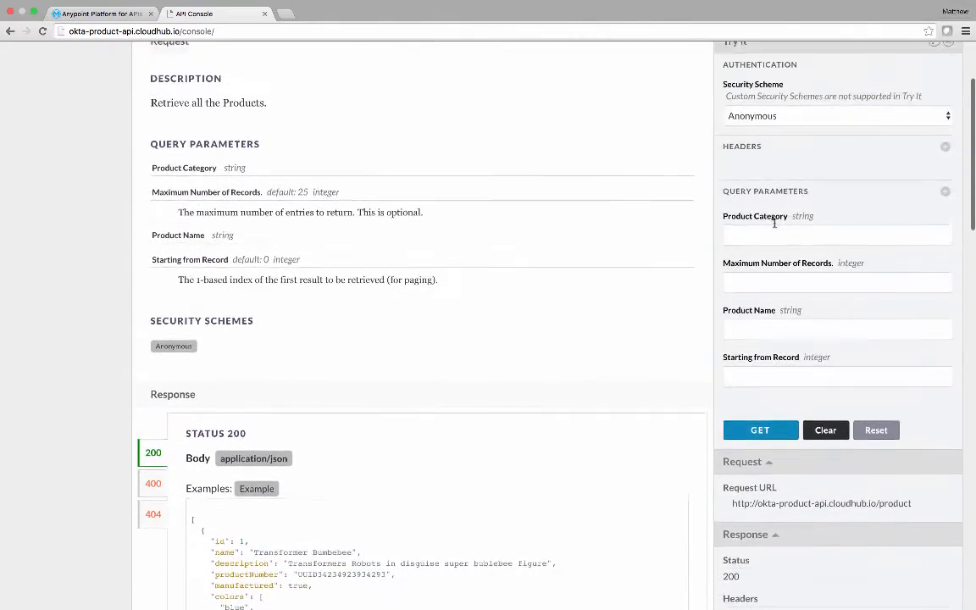
click(759, 430)
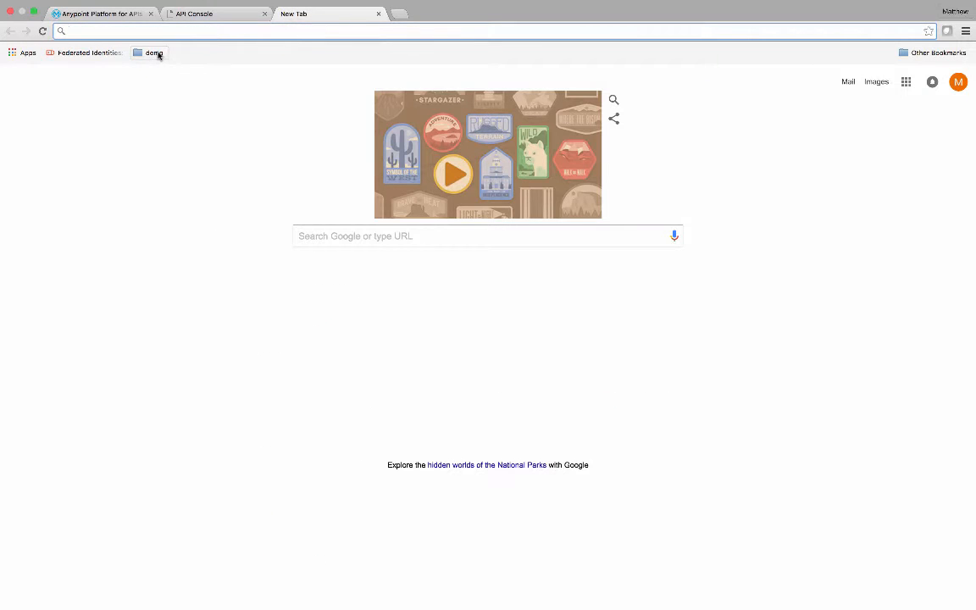
Load the bookmarked OAuth test form and request a token with scope tracking-api
click(153, 52)
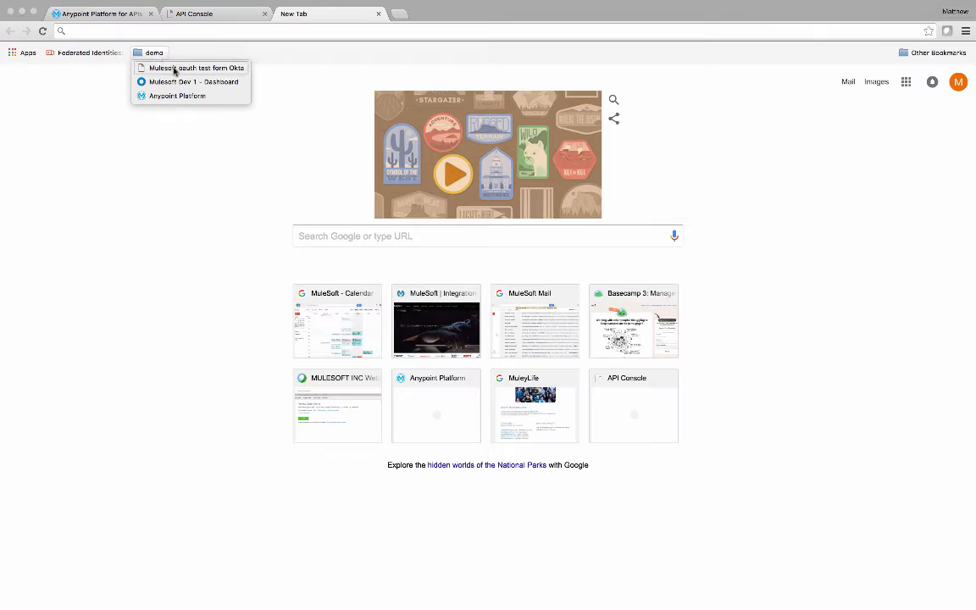
click(197, 68)
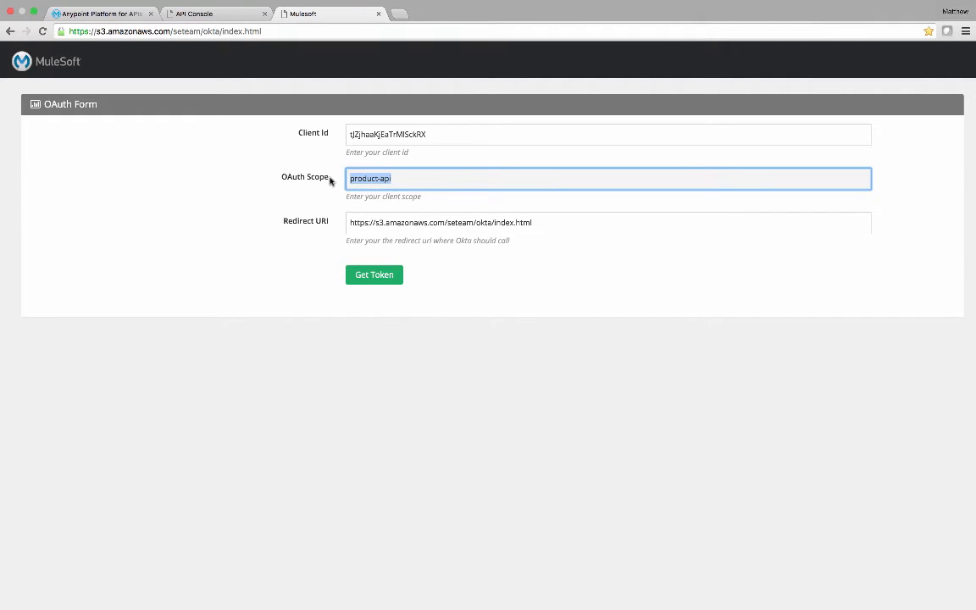
text(tracking)
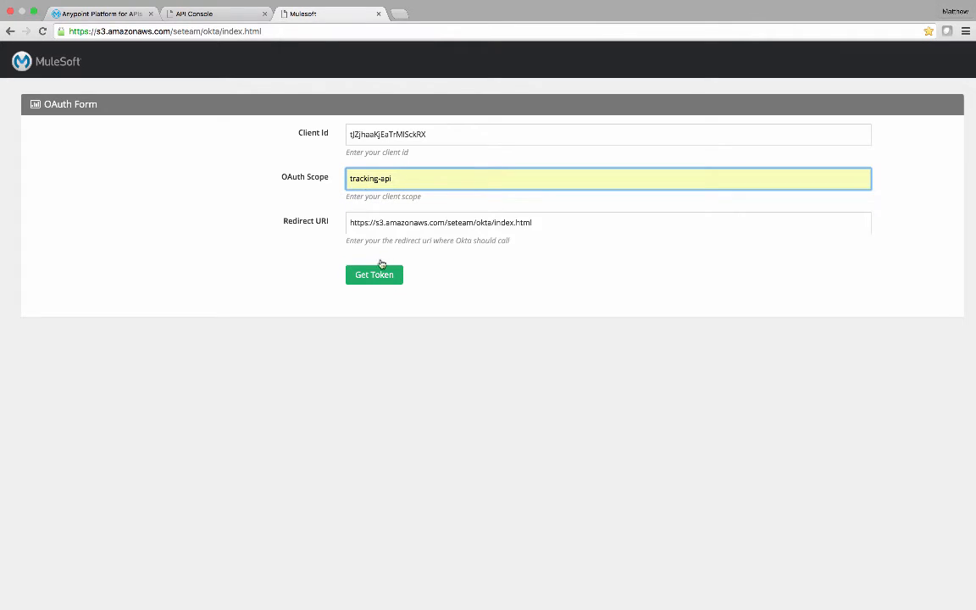
click(373, 275)
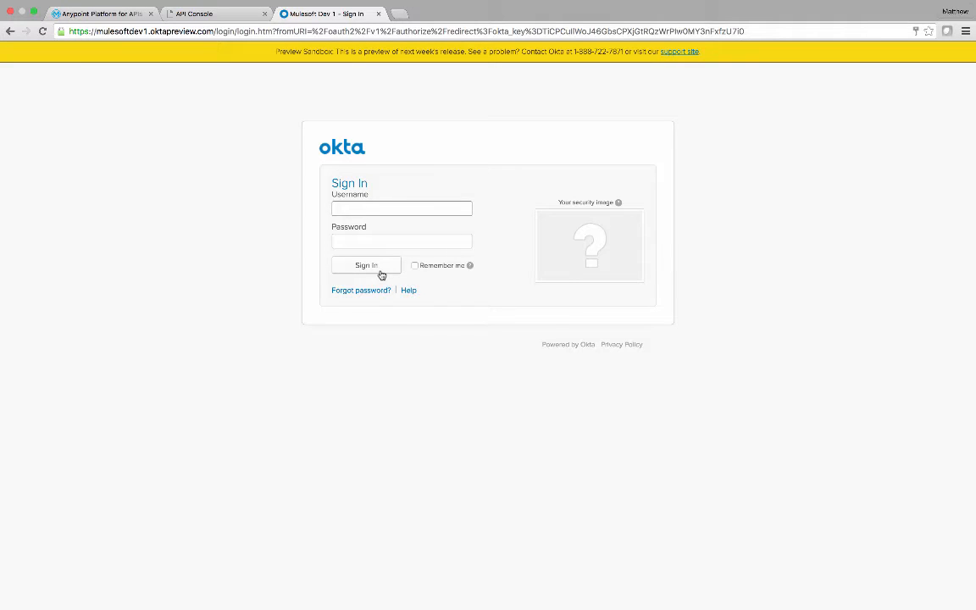
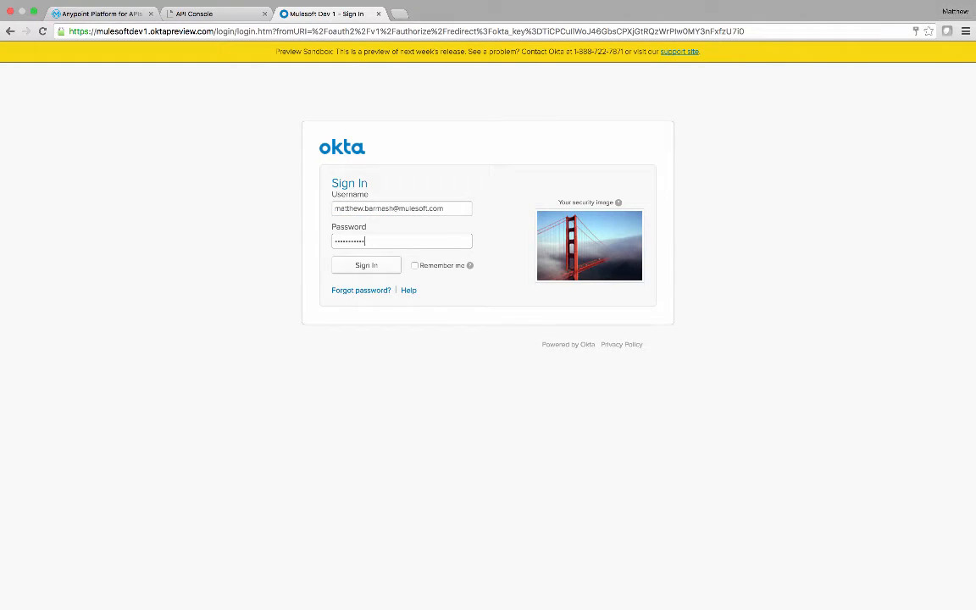
Sign in to Okta as matthew to receive a bearer access token for tracking-api
click(366, 264)
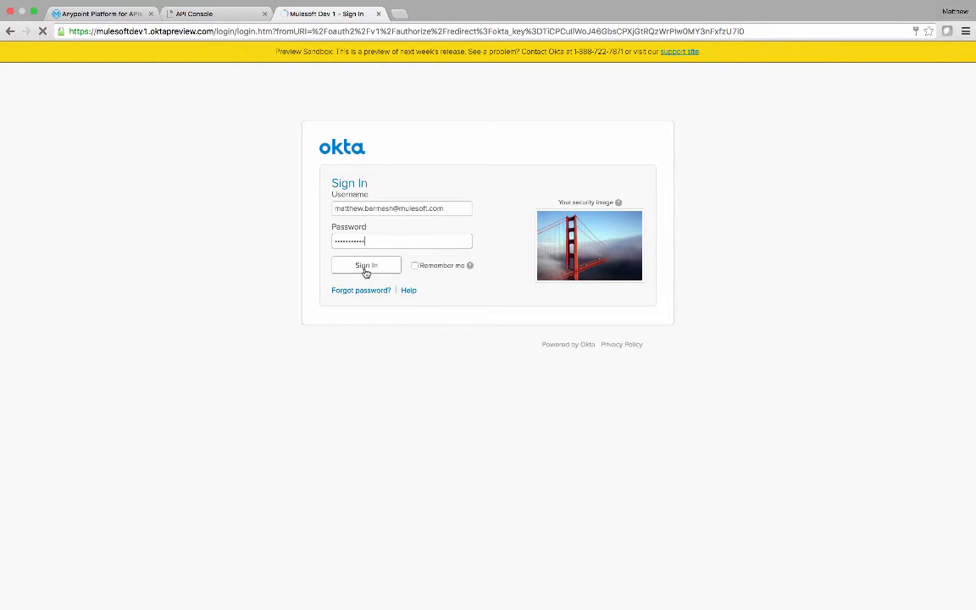
click(366, 264)
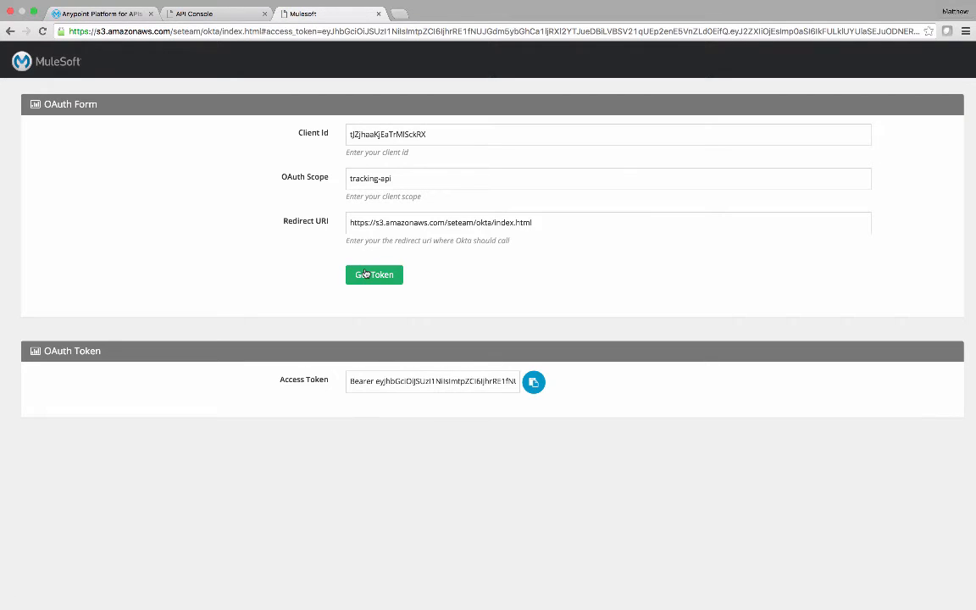
mouse_move(443, 329)
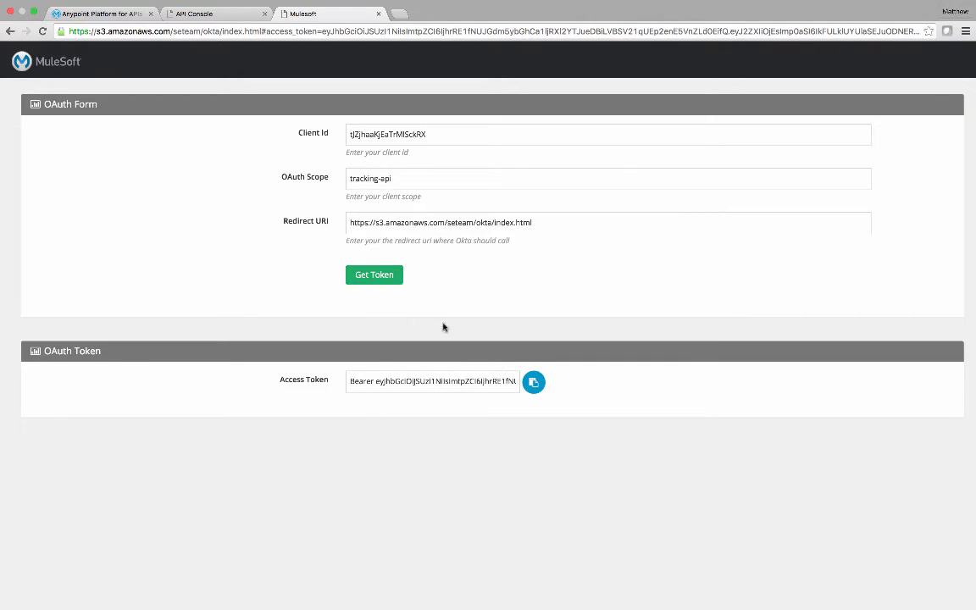
mouse_move(533, 381)
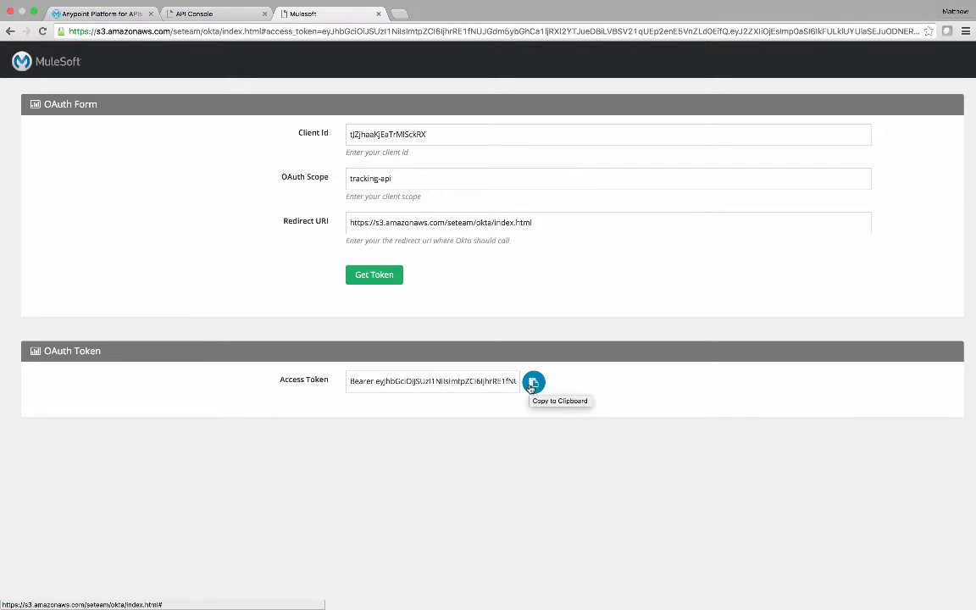
mouse_move(313, 81)
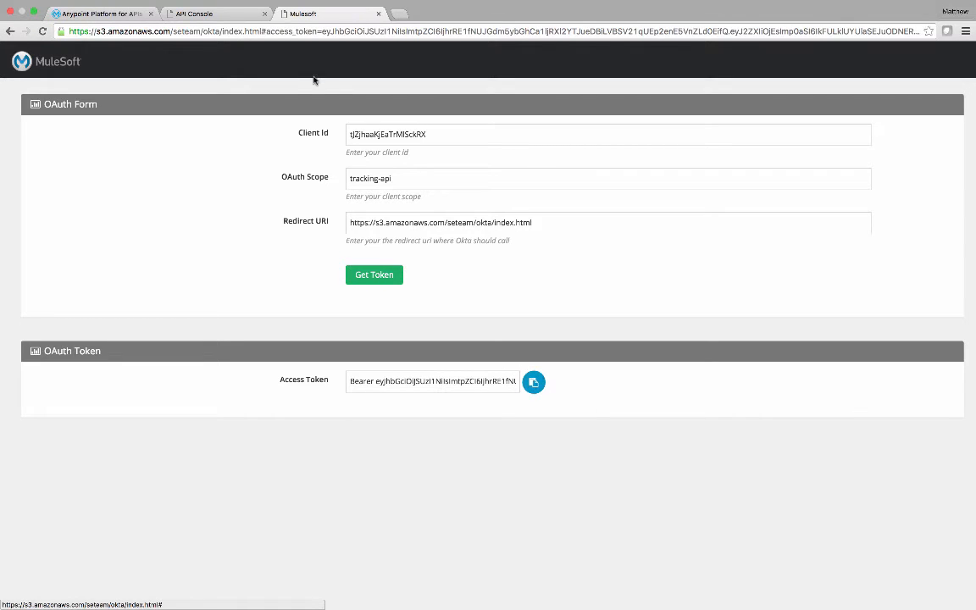
Switch back to the API Console's GET /product request with the token copied
click(213, 14)
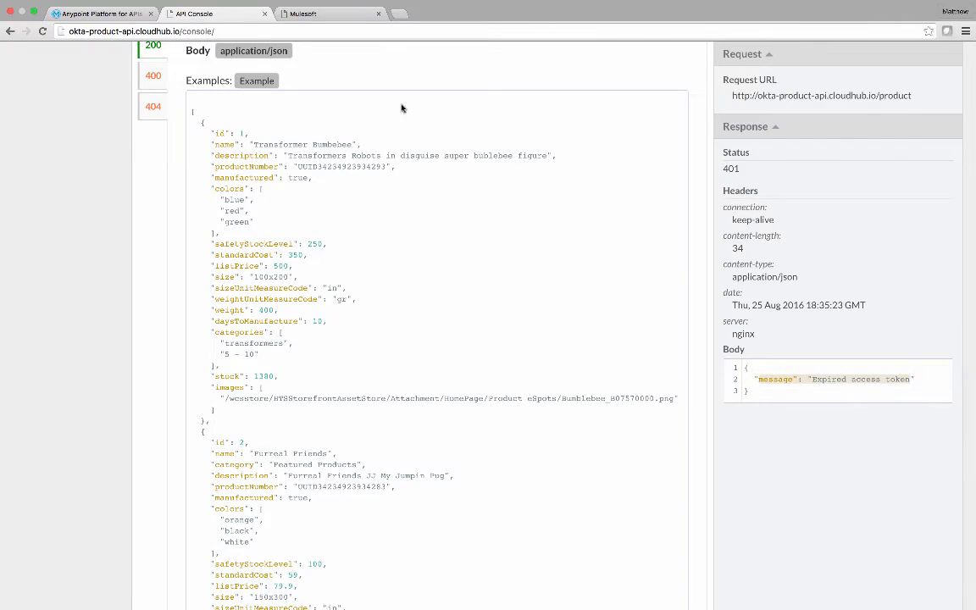
scroll(up, 3)
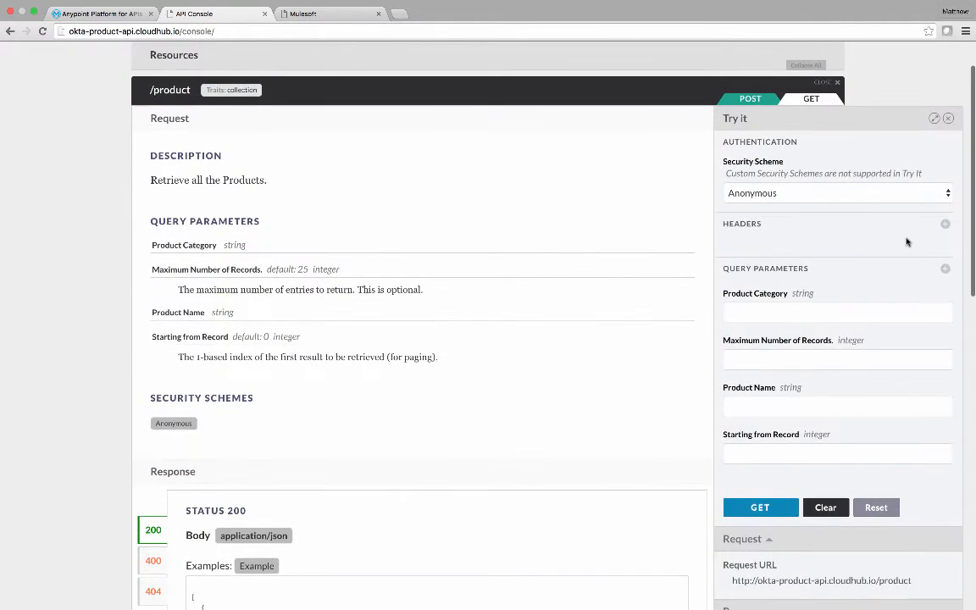
Add an authorization header carrying the tracking-api bearer token and send GET /product
click(945, 223)
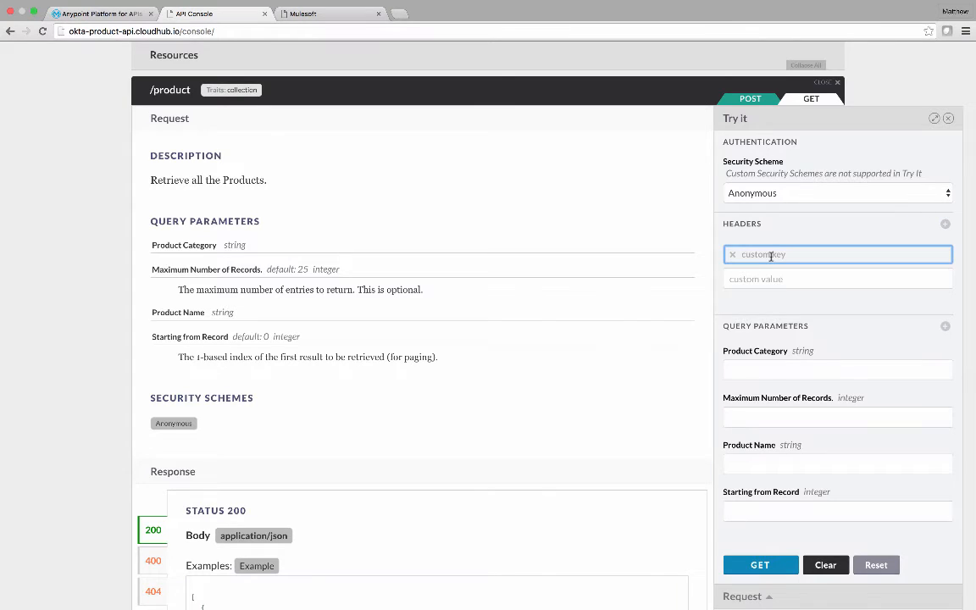
text(authorization)
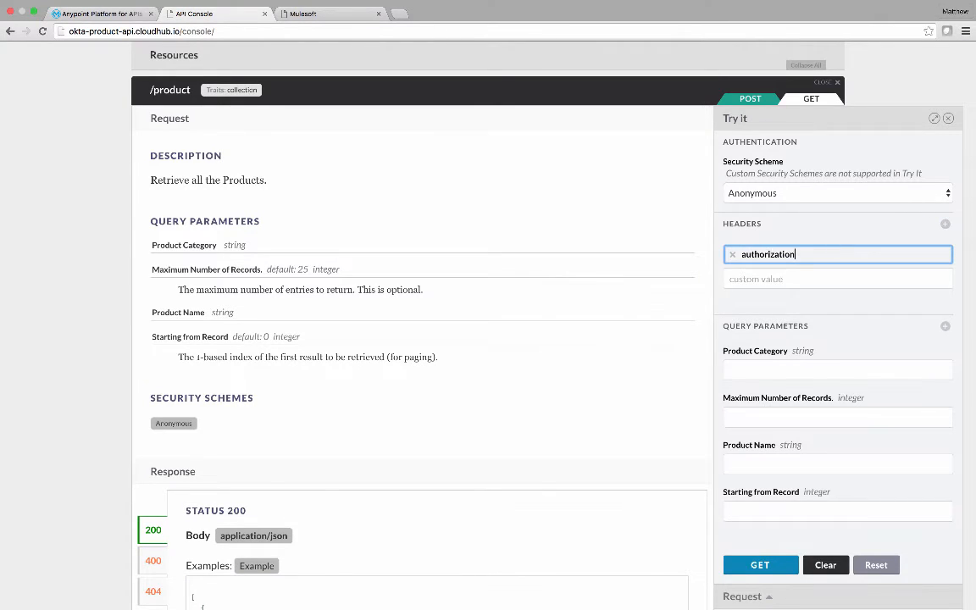
click(836, 278)
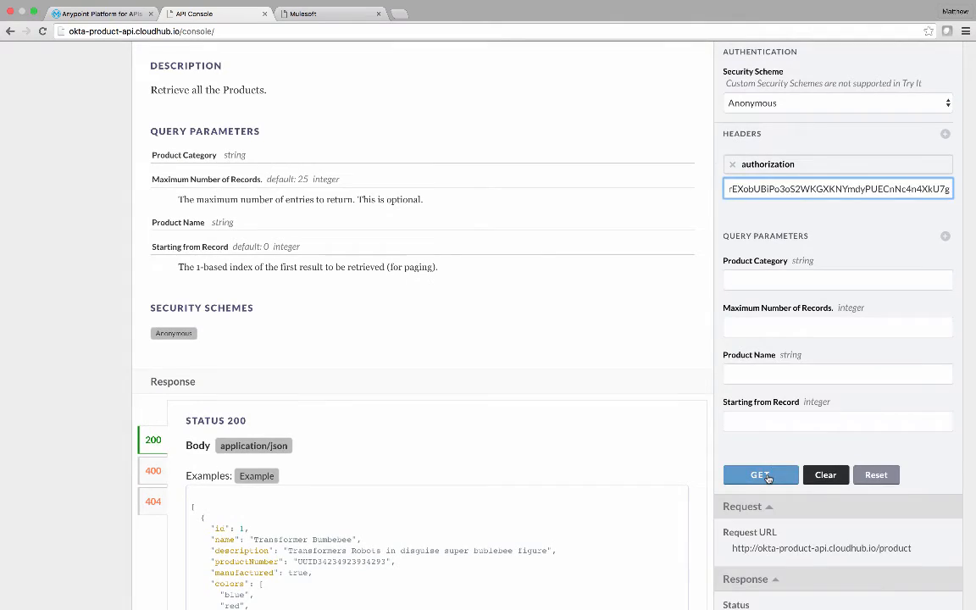
click(759, 475)
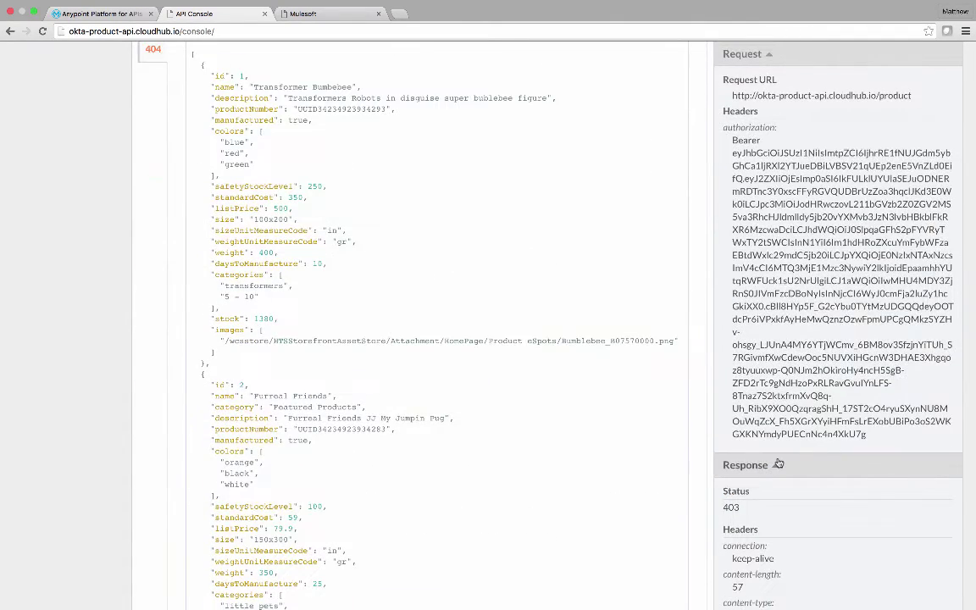
Inspect the 403 response status and its scope error message
scroll(down, 3)
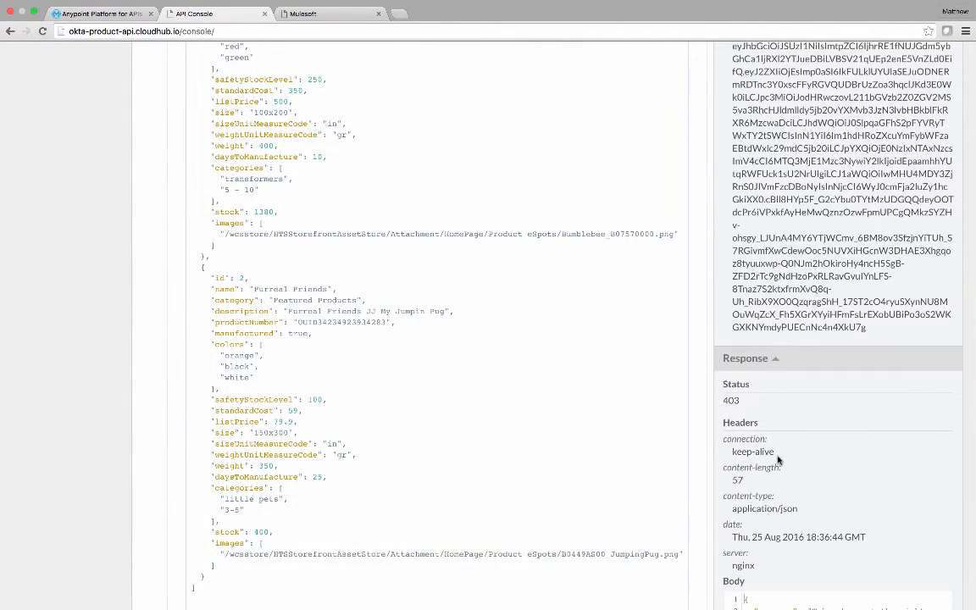
mouse_move(755, 417)
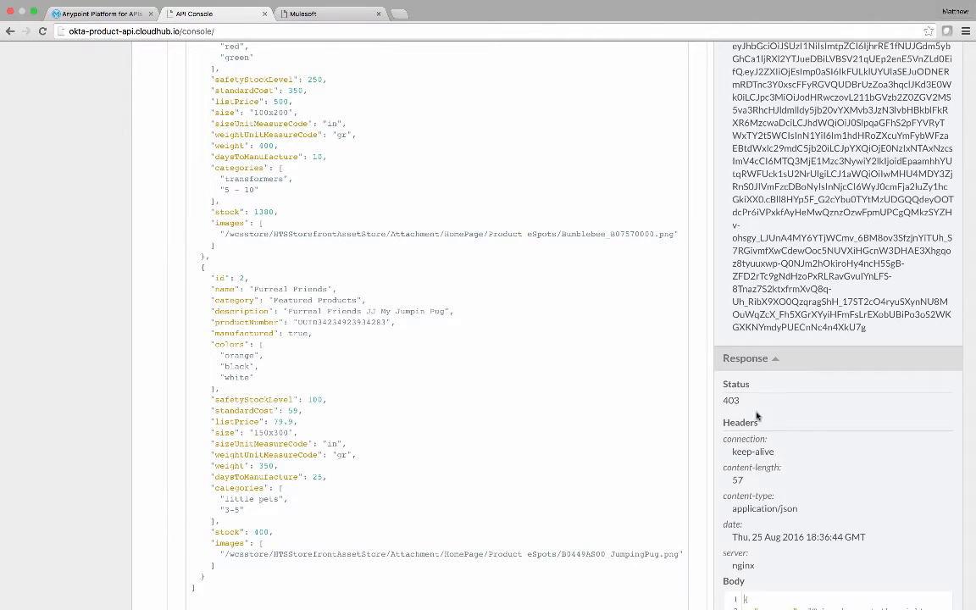
double_click(730, 399)
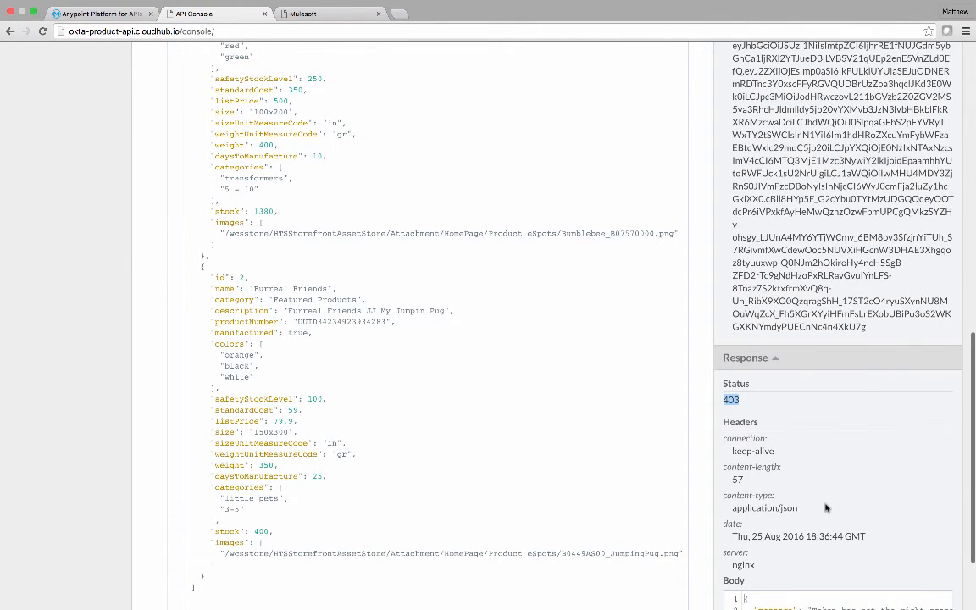
scroll(down, 3)
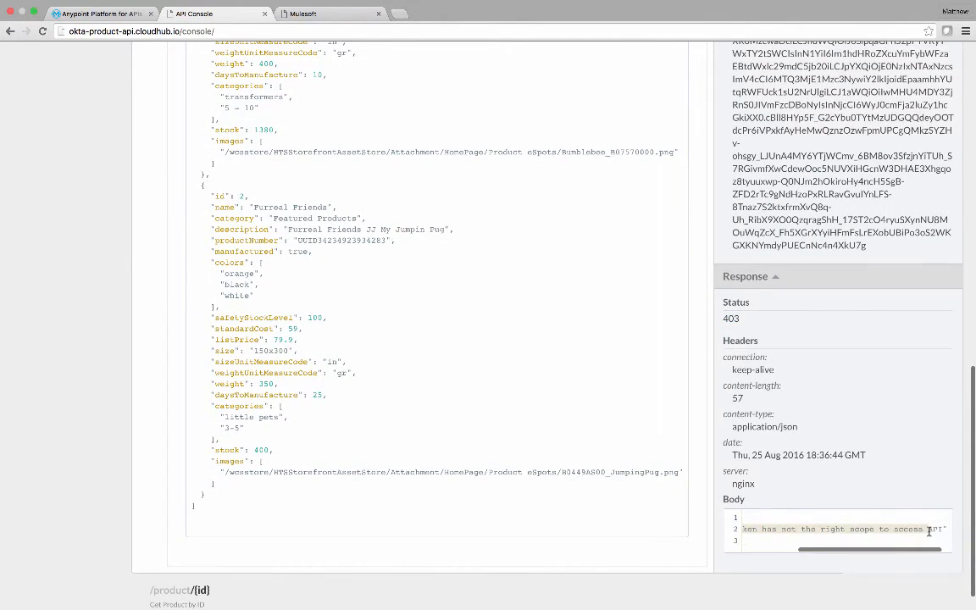
click(447, 13)
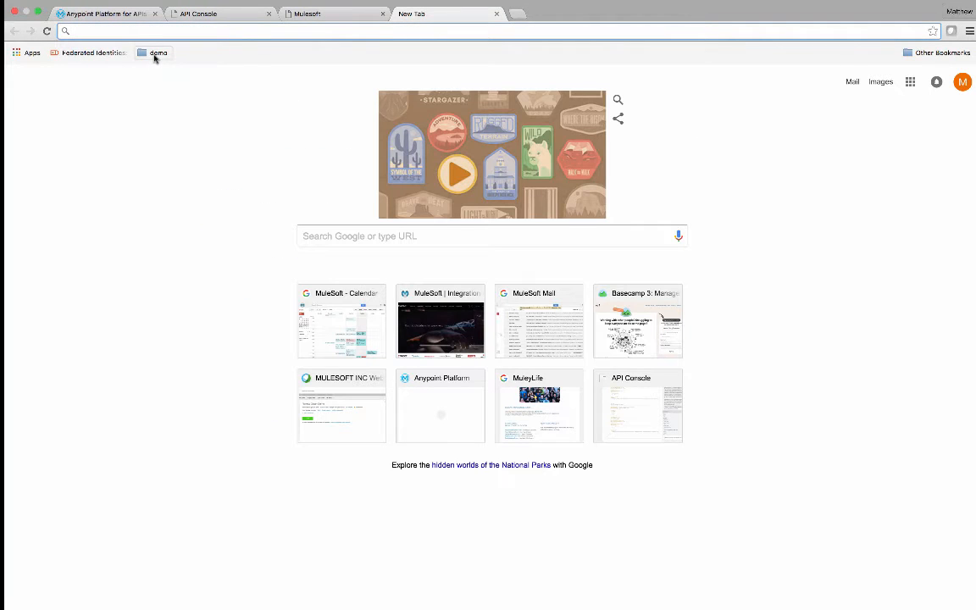
In Okta Admin go to Applications > Applications and open the Product API app
click(157, 53)
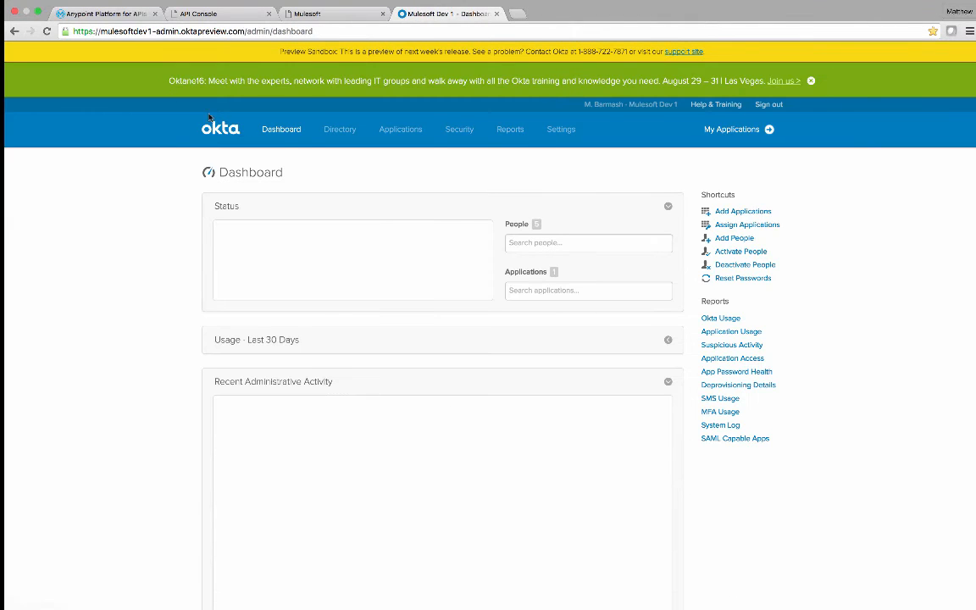
click(400, 128)
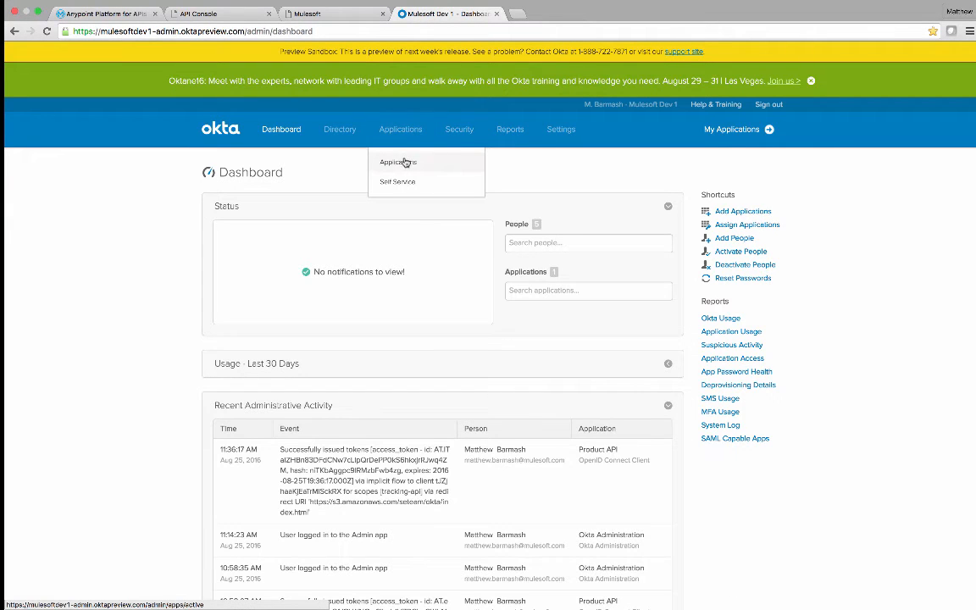
click(398, 162)
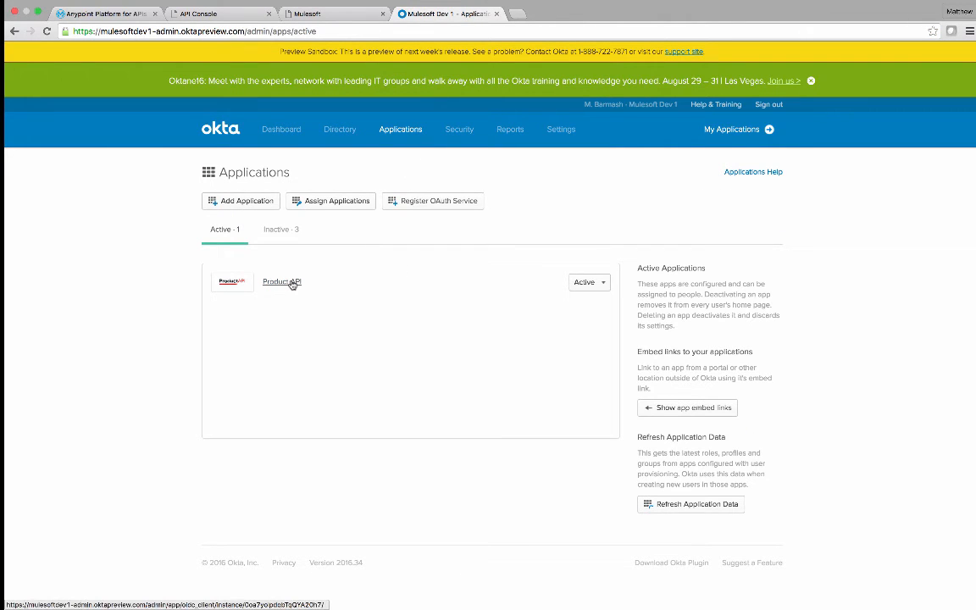
mouse_move(282, 281)
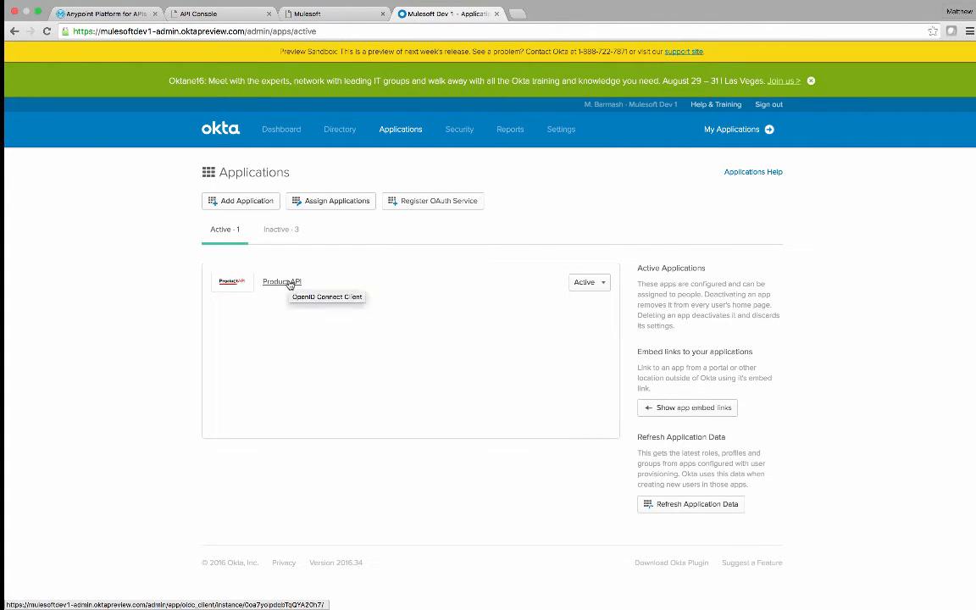
click(281, 281)
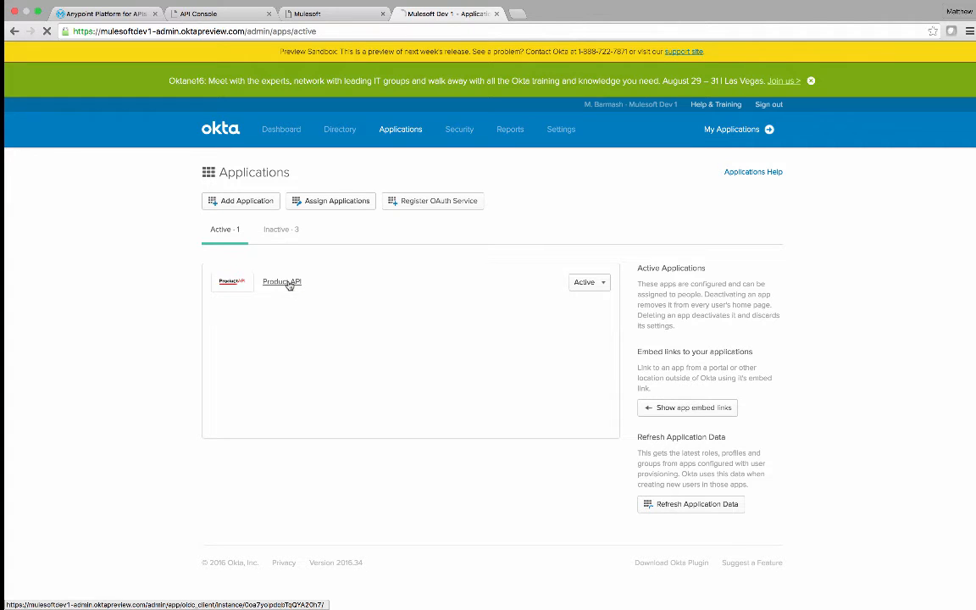
click(281, 281)
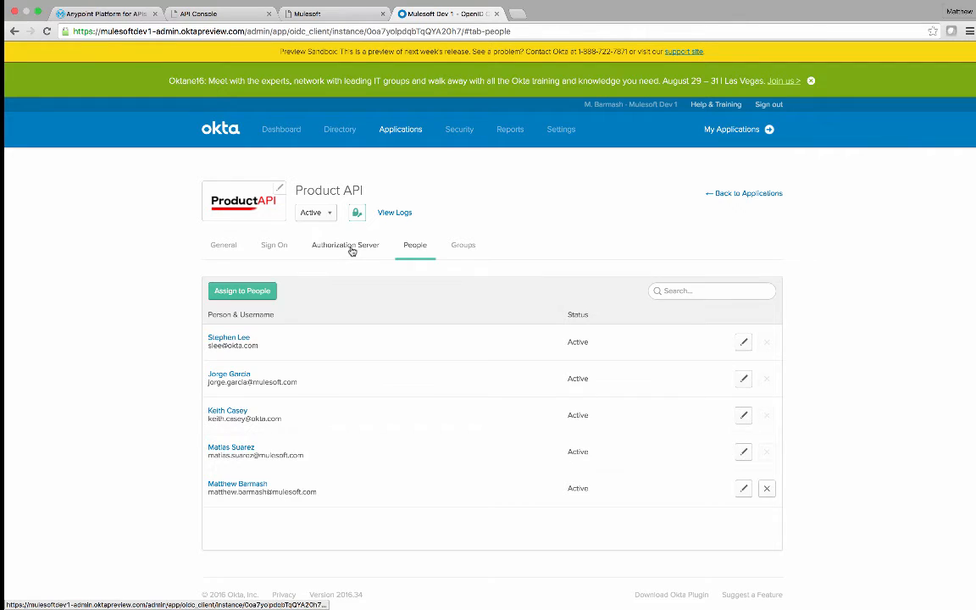
View the Authorization Server's OAuth 2.0 Access Token settings and highlight the custom scopes product-api and tracking-api
click(345, 244)
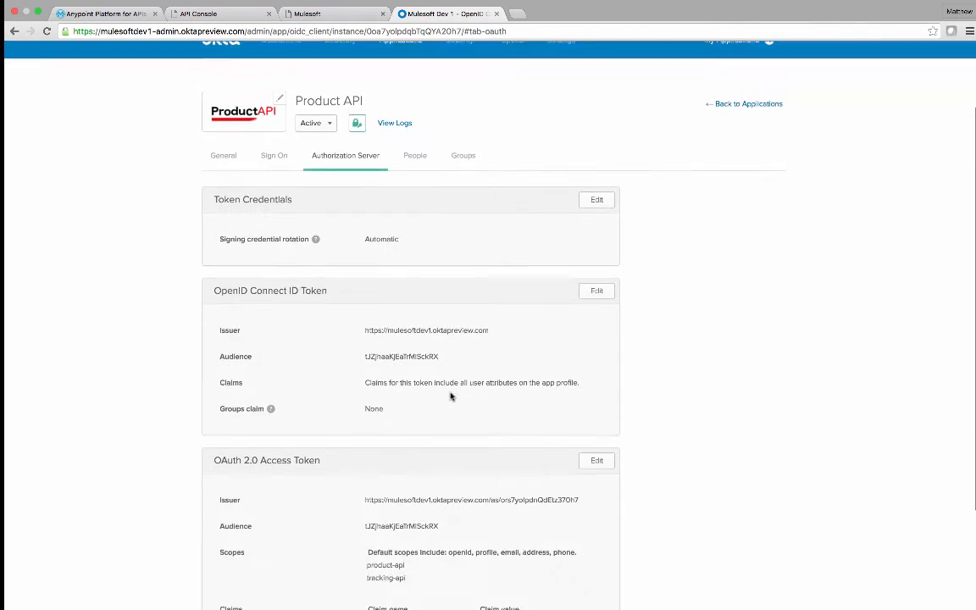
scroll(down, 3)
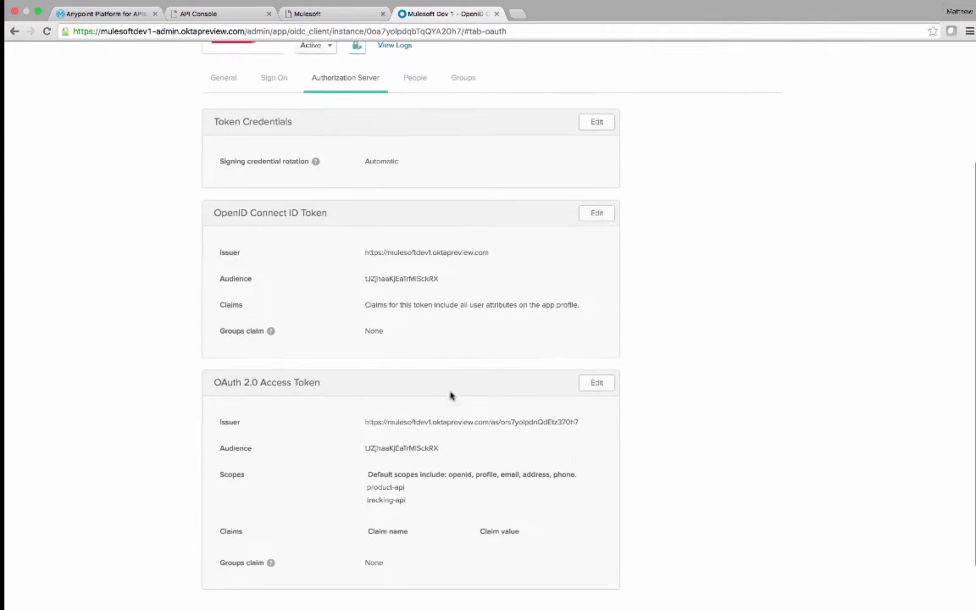
scroll(down, 3)
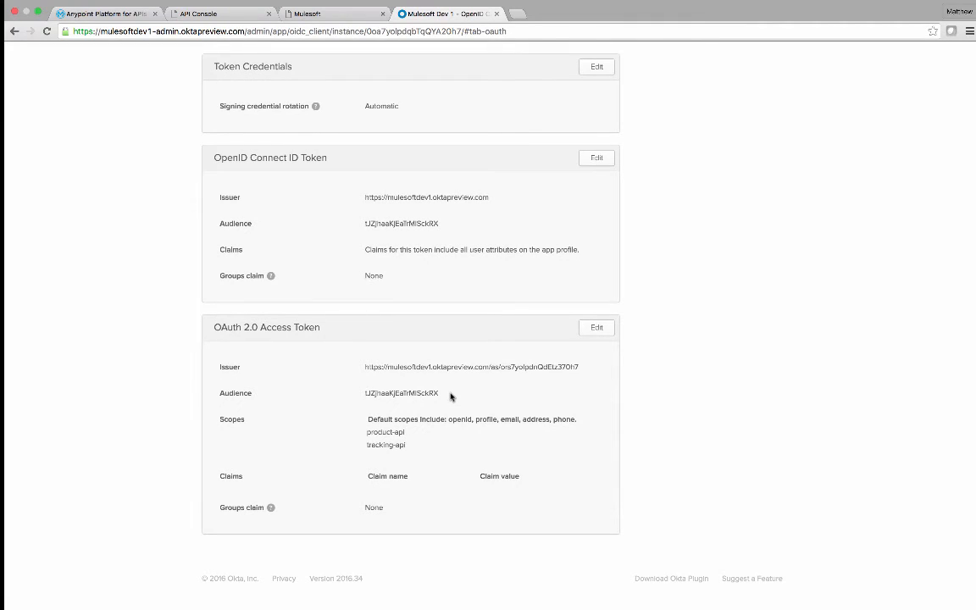
double_click(396, 444)
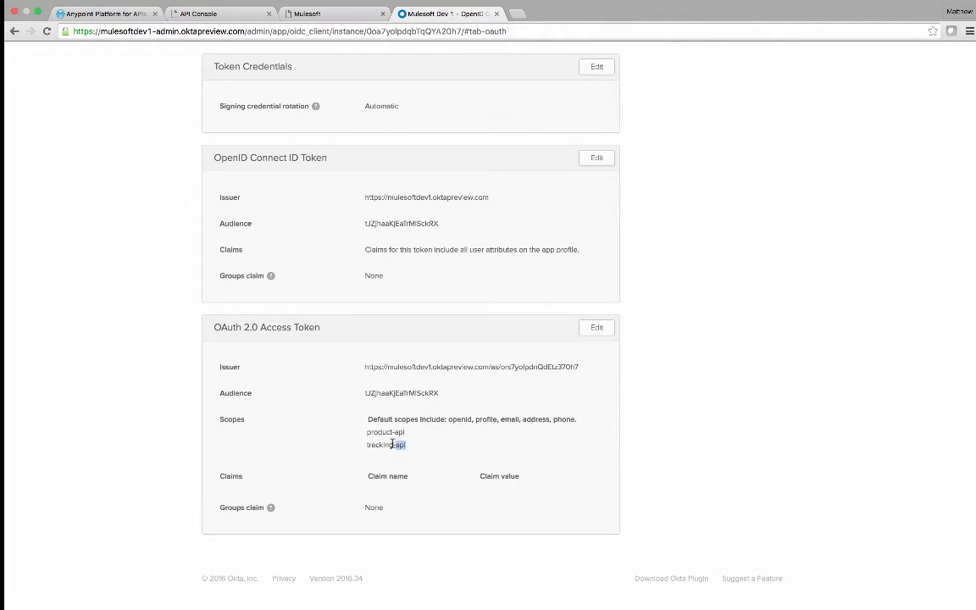
drag(391, 444, 366, 432)
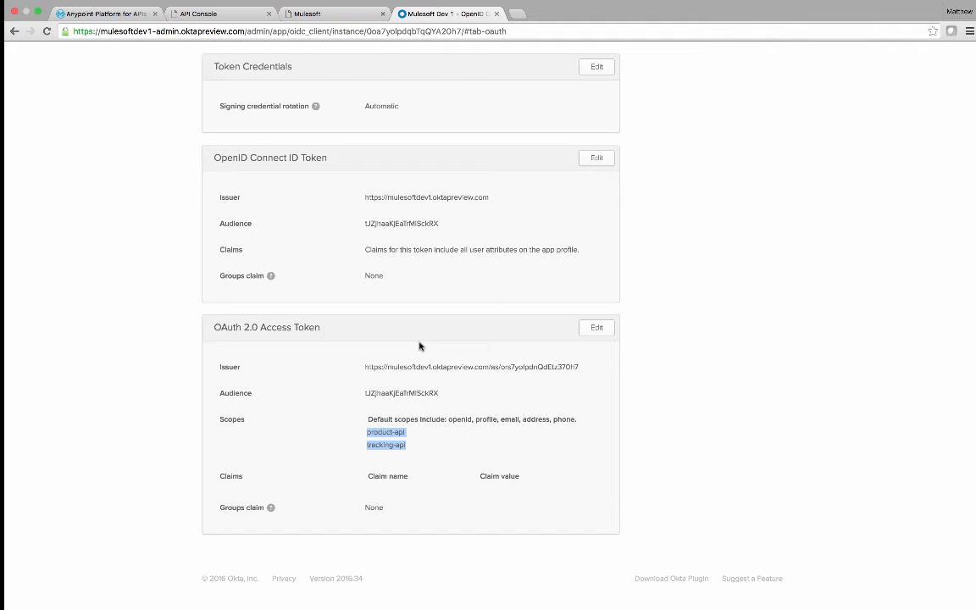
mouse_move(413, 428)
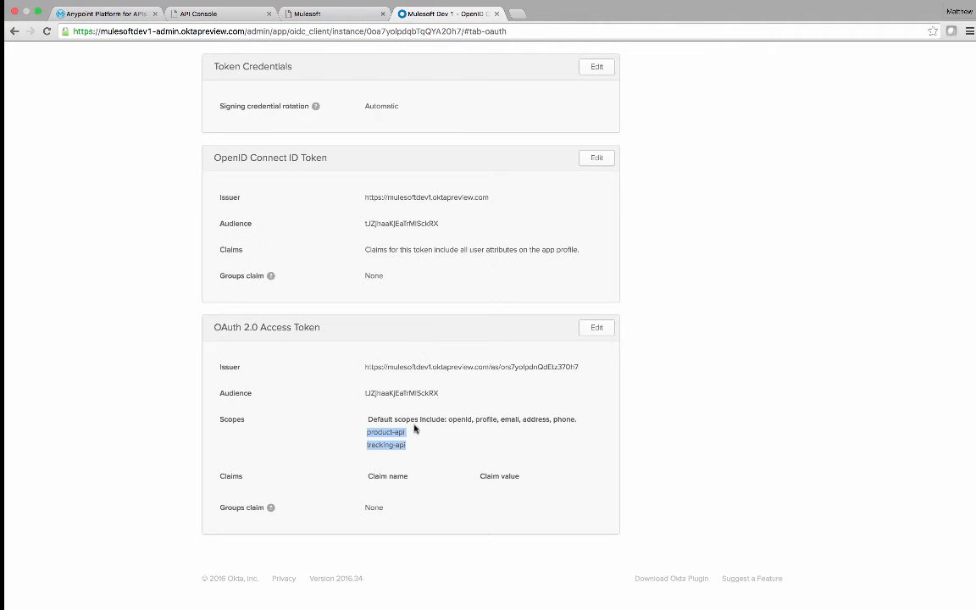
click(220, 13)
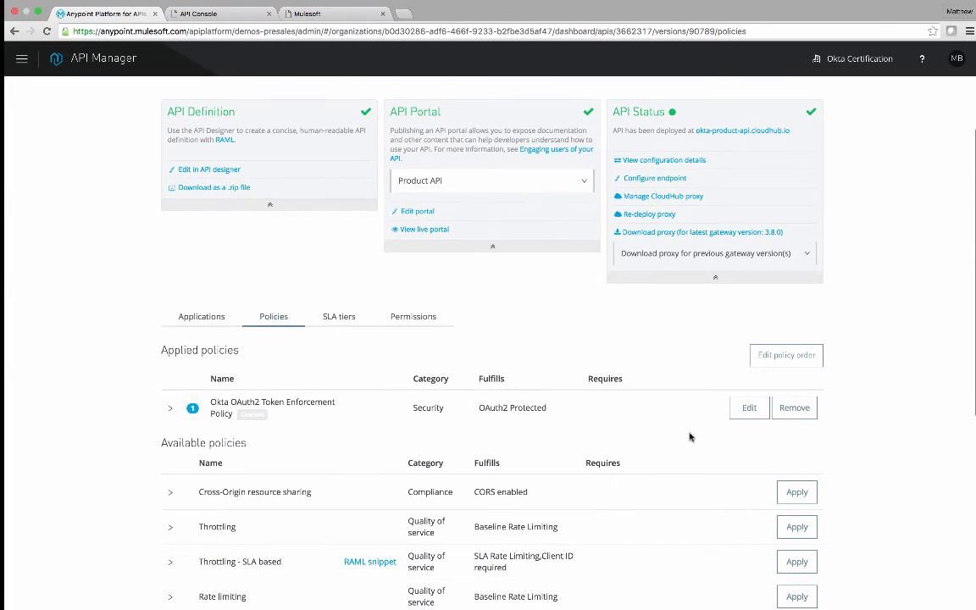
Edit the applied Okta OAuth2 policy so its required scope is product-api
click(749, 407)
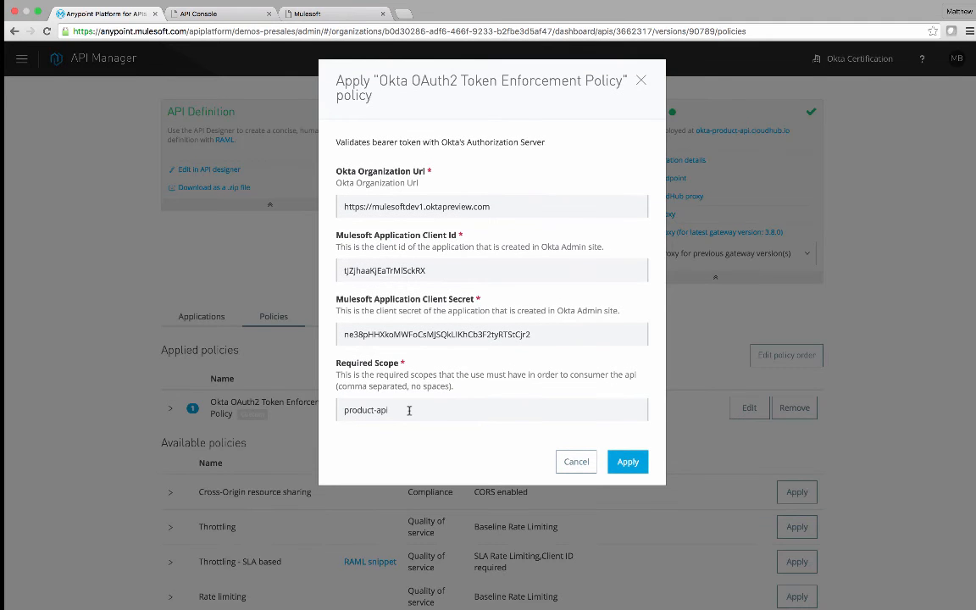
mouse_move(576, 461)
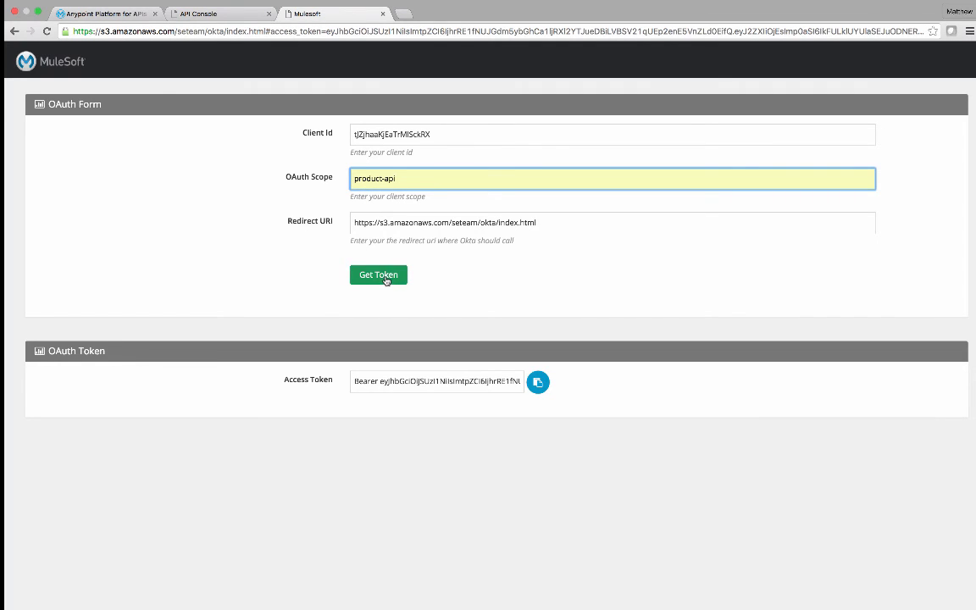
Get a fresh access token for the product-api scope and copy it
click(377, 275)
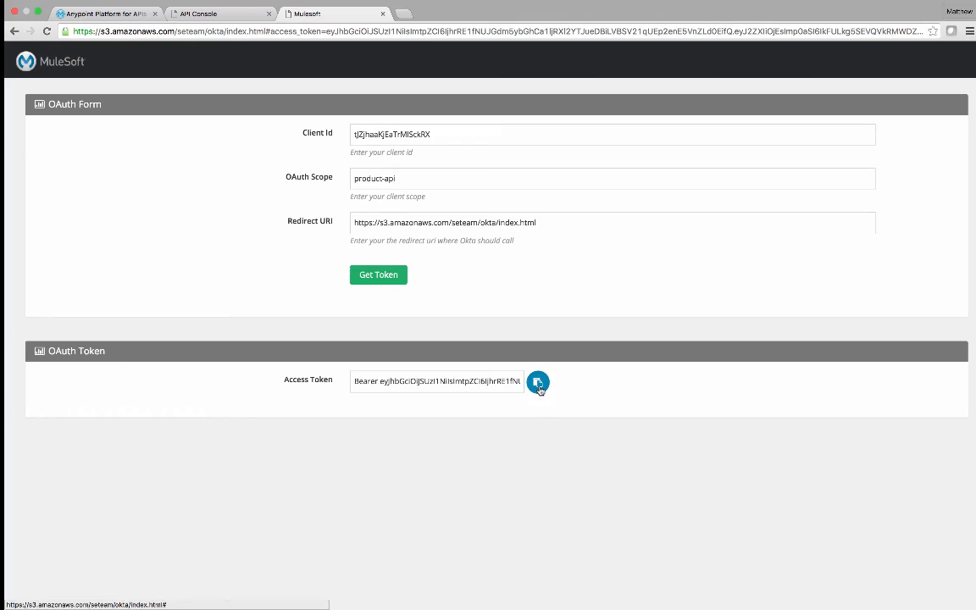
click(220, 14)
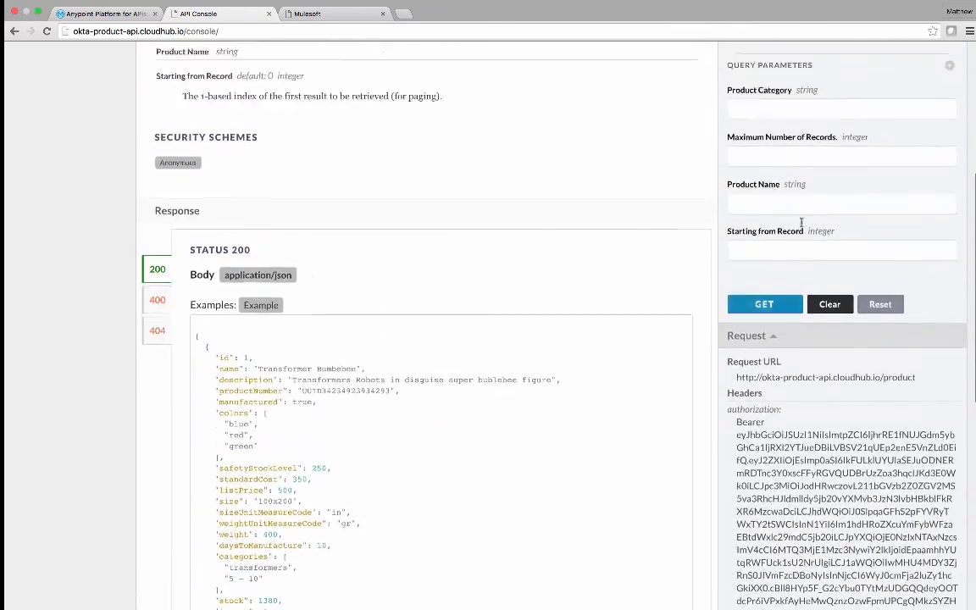
Send GET /product with the product-api bearer token and review the 200 response with product data
scroll(up, 3)
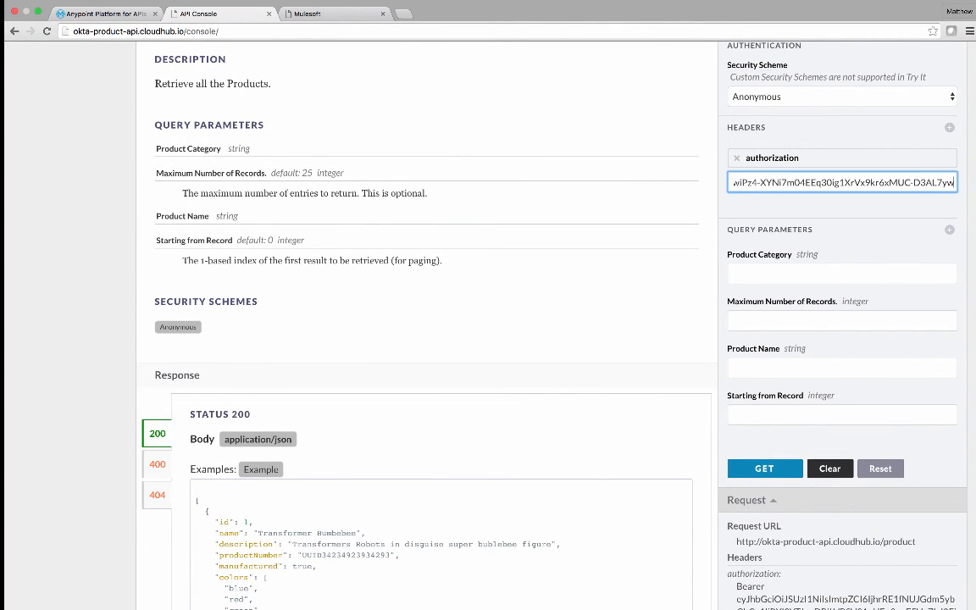
click(762, 468)
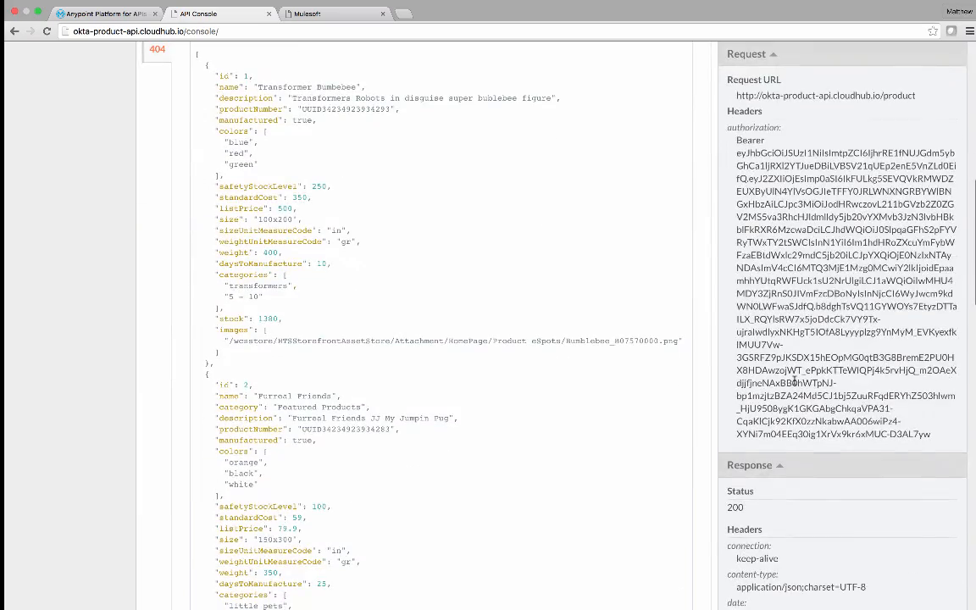
scroll(down, 3)
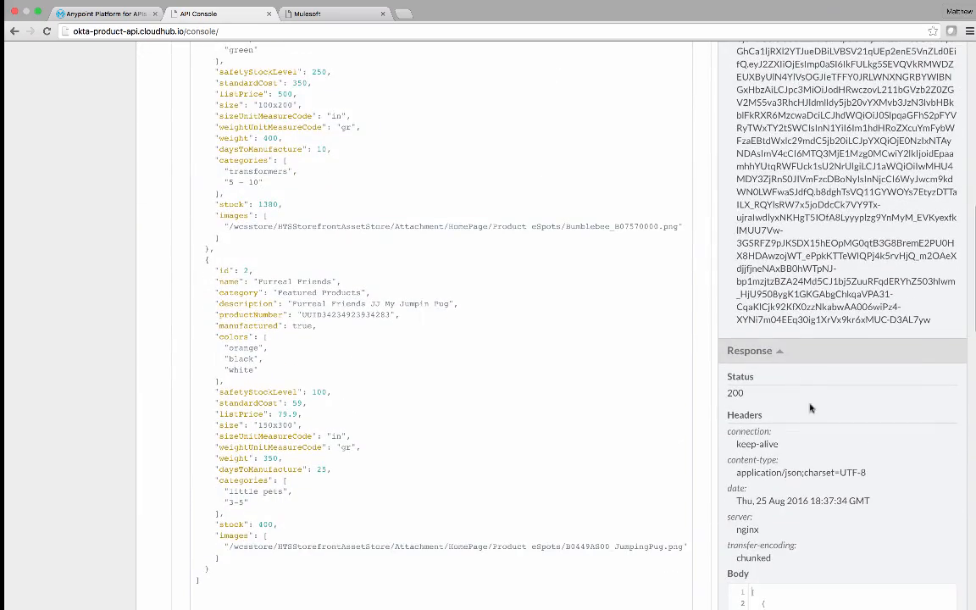
scroll(down, 3)
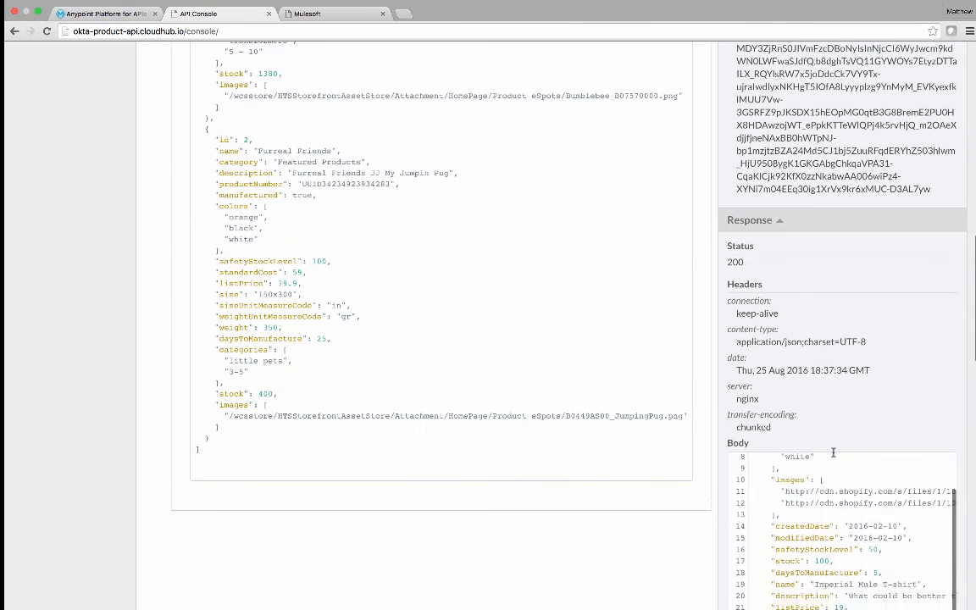
scroll(down, 3)
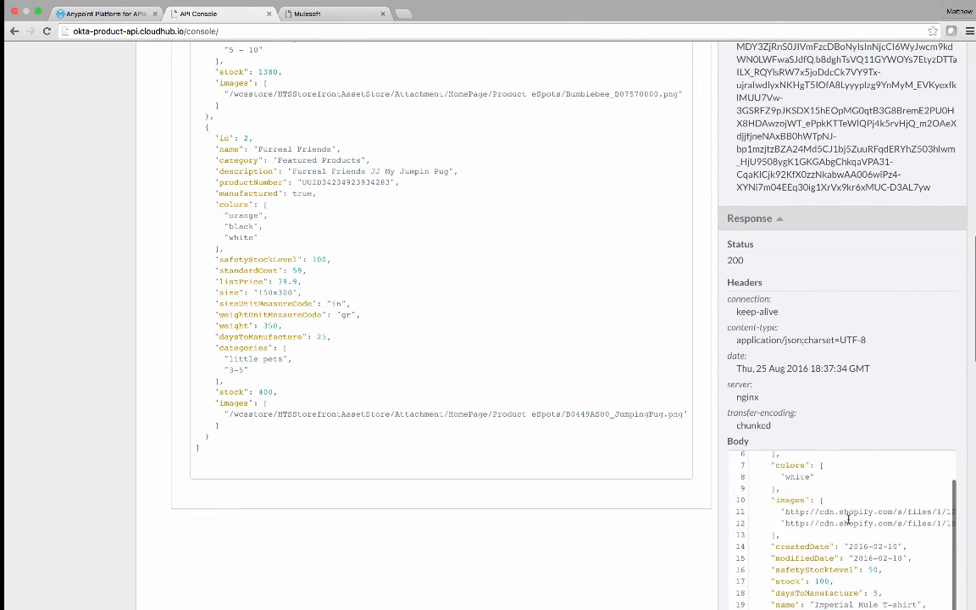
scroll(up, 3)
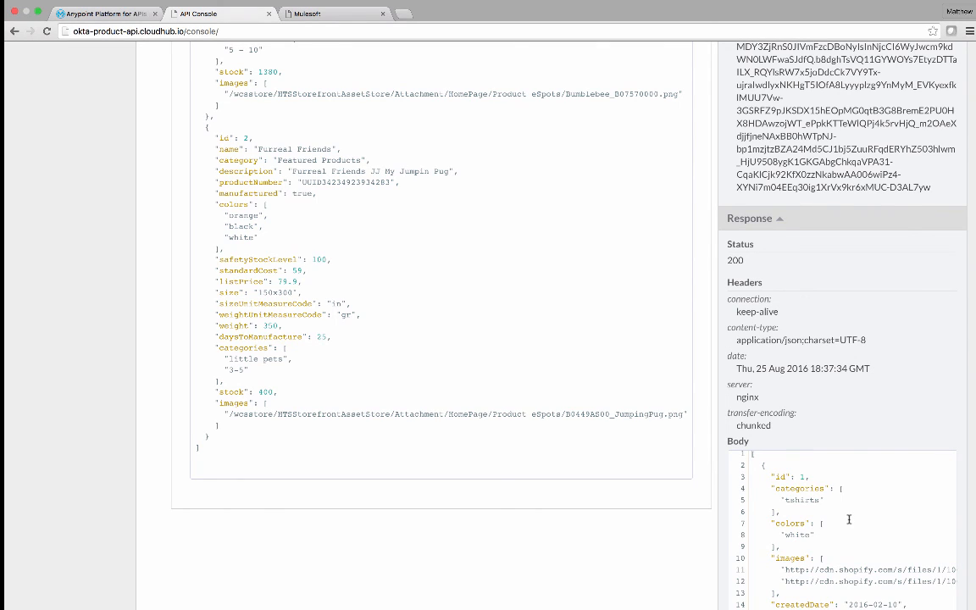
mouse_move(797, 494)
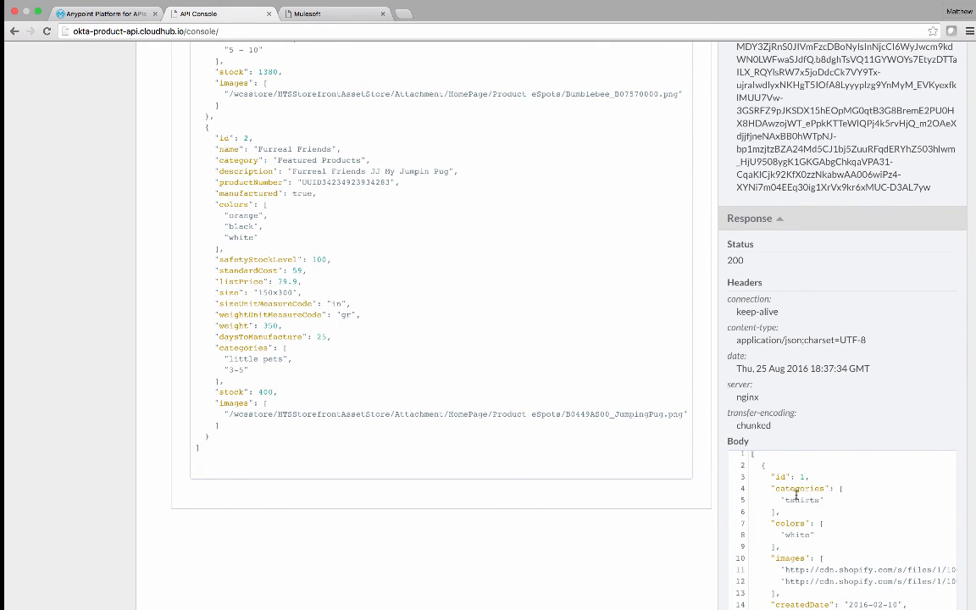